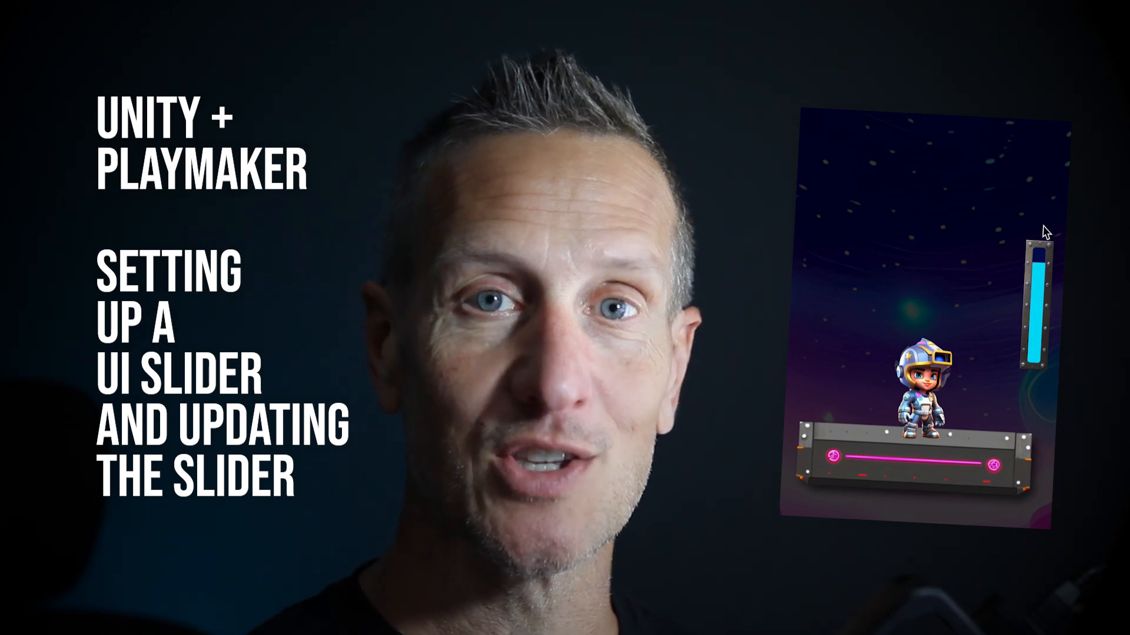
mouse_move(1026, 280)
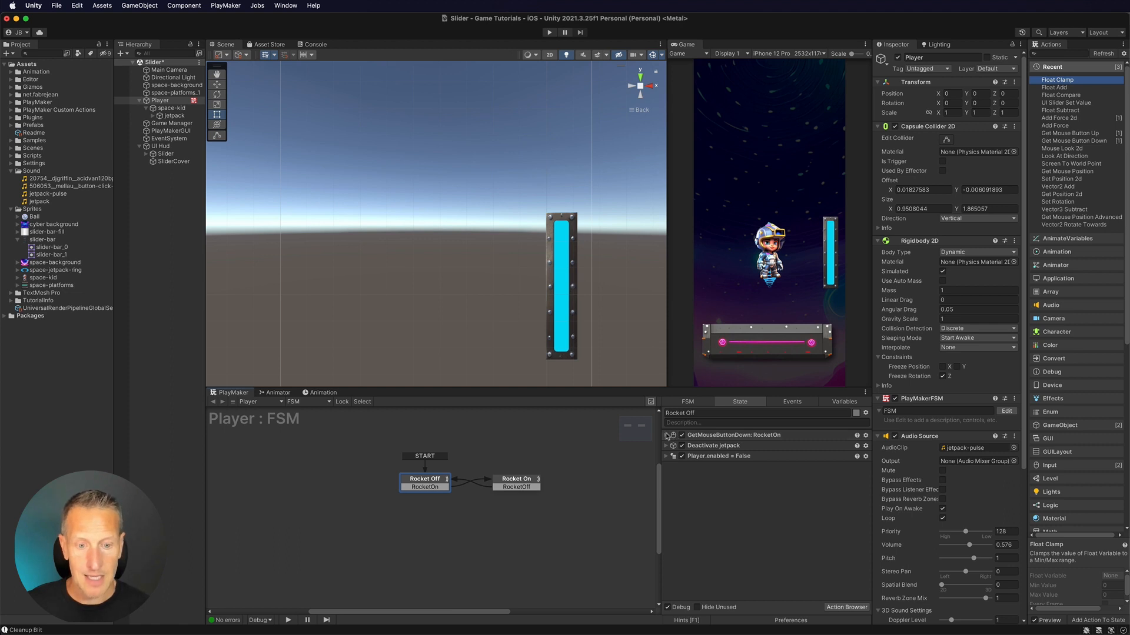
Expand, then collapse, the Rocket Off state's Deactivate jetpack action to review it.
left_click(667, 435)
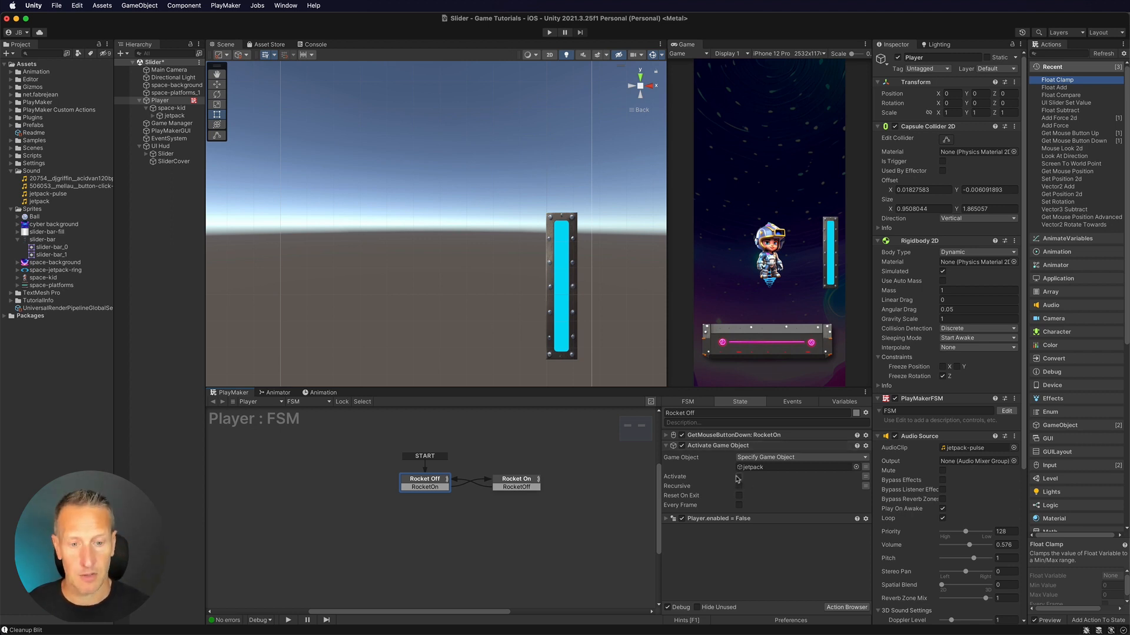
left_click(665, 446)
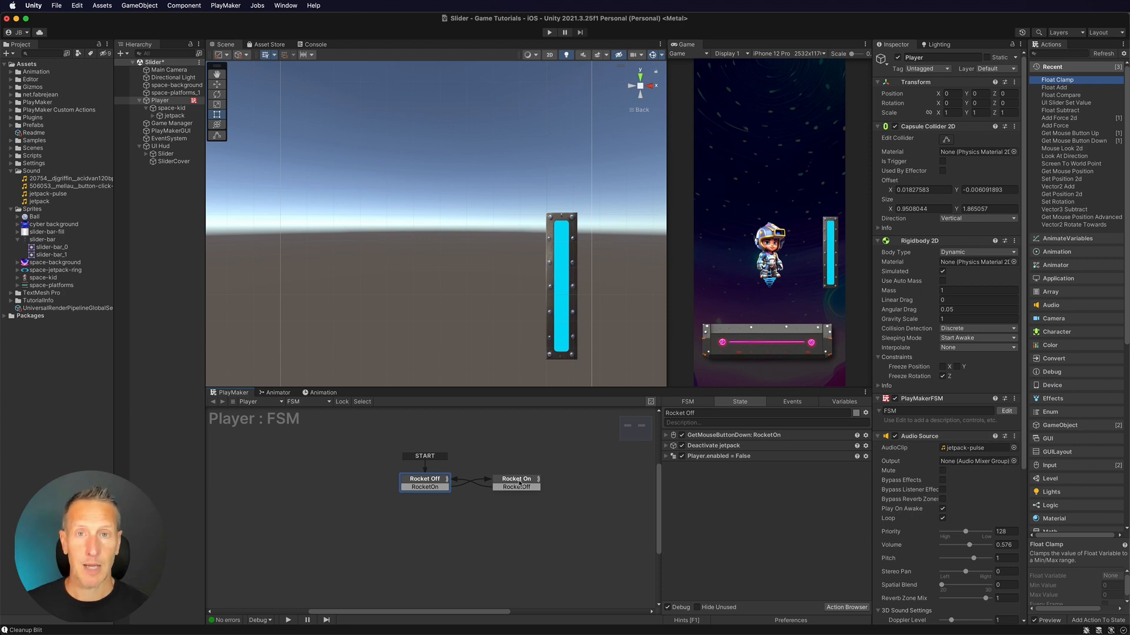
Select Rocket On and expand its Set Property and Add Force 2d actions.
left_click(516, 482)
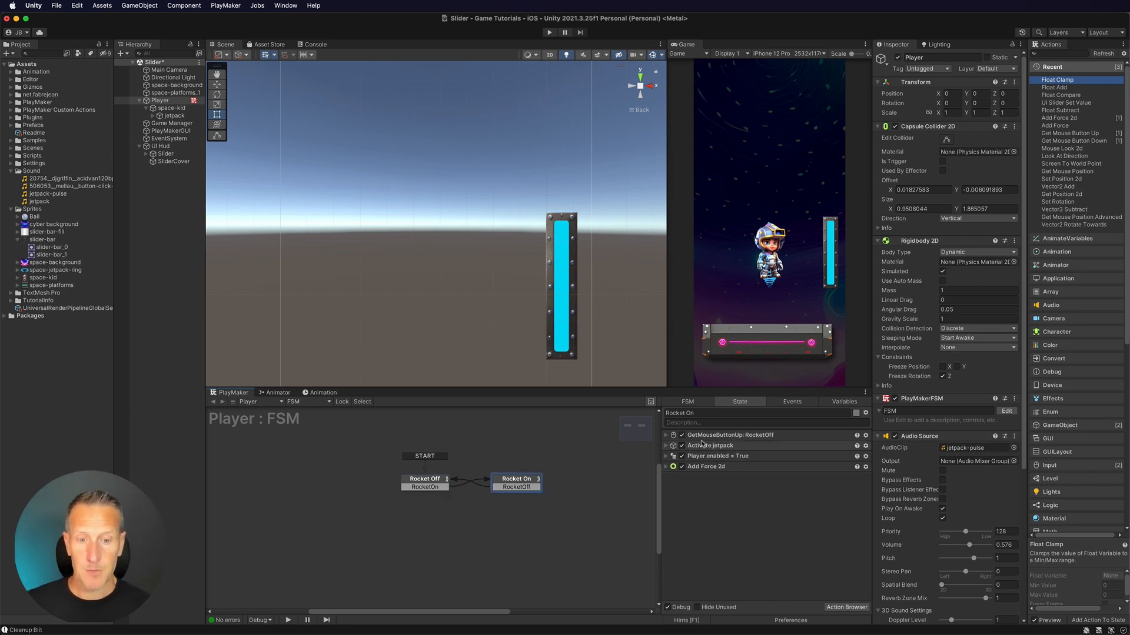
left_click(730, 434)
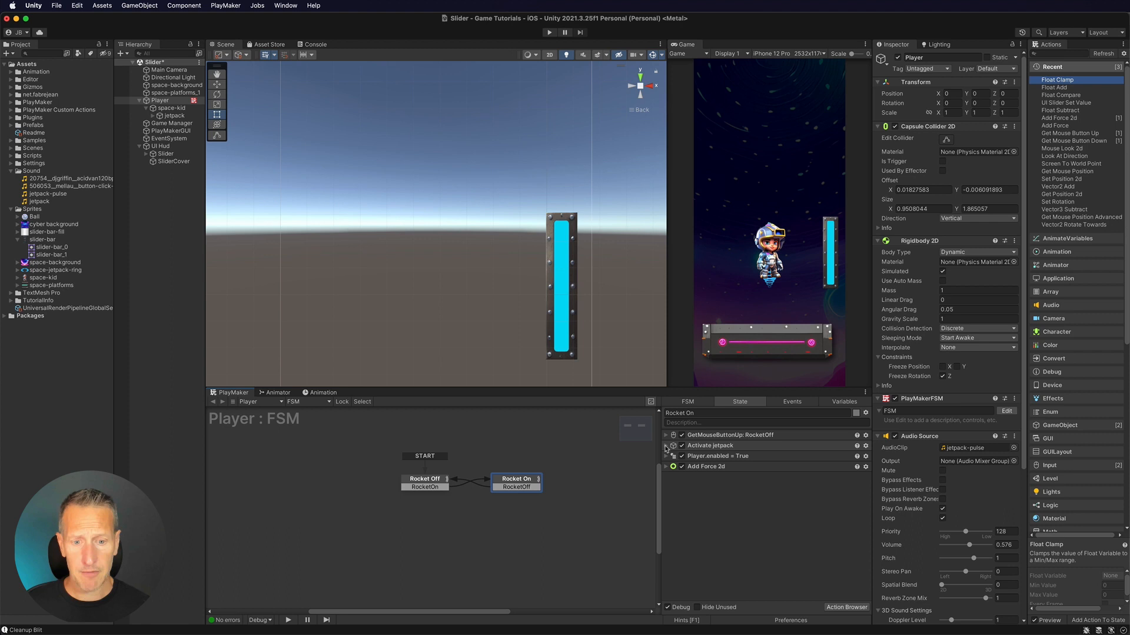
left_click(666, 446)
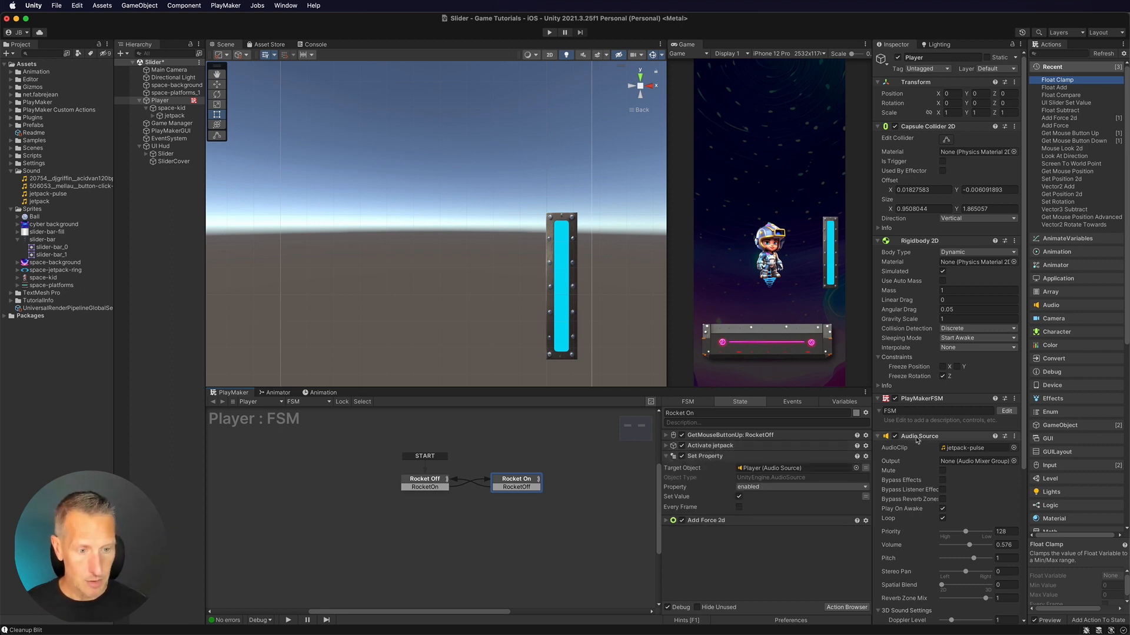
mouse_move(899, 442)
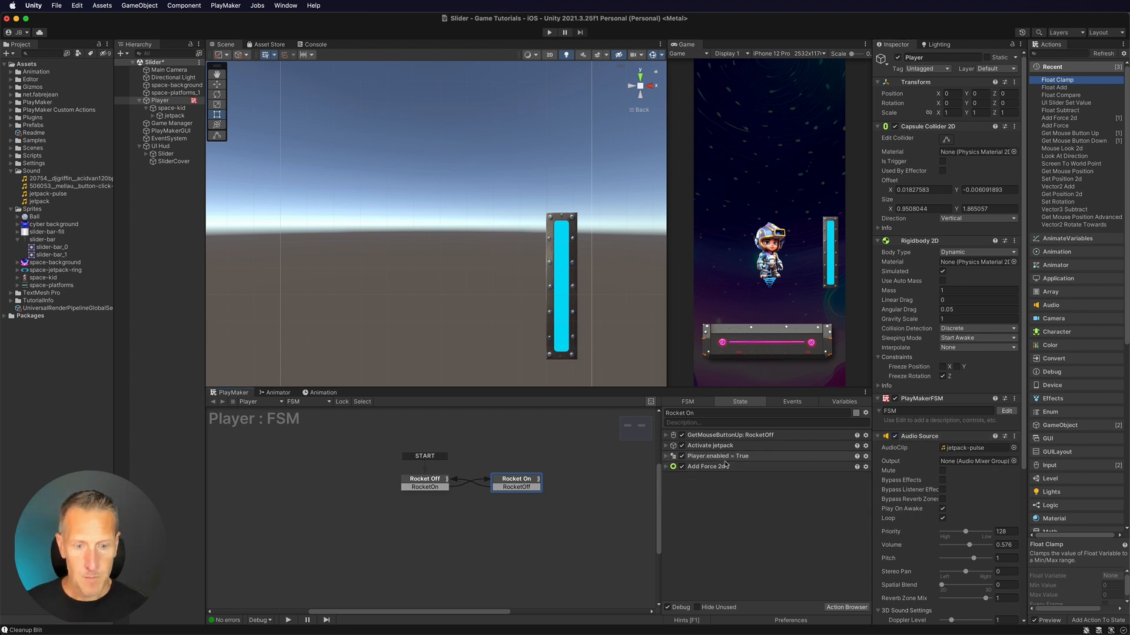
left_click(707, 466)
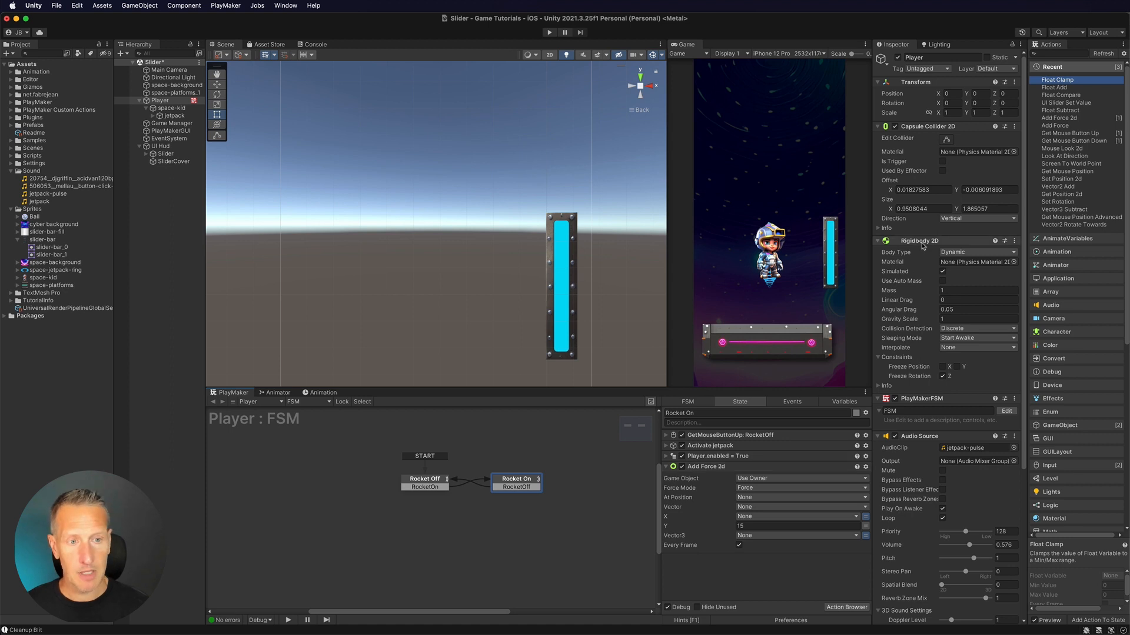
mouse_move(924, 246)
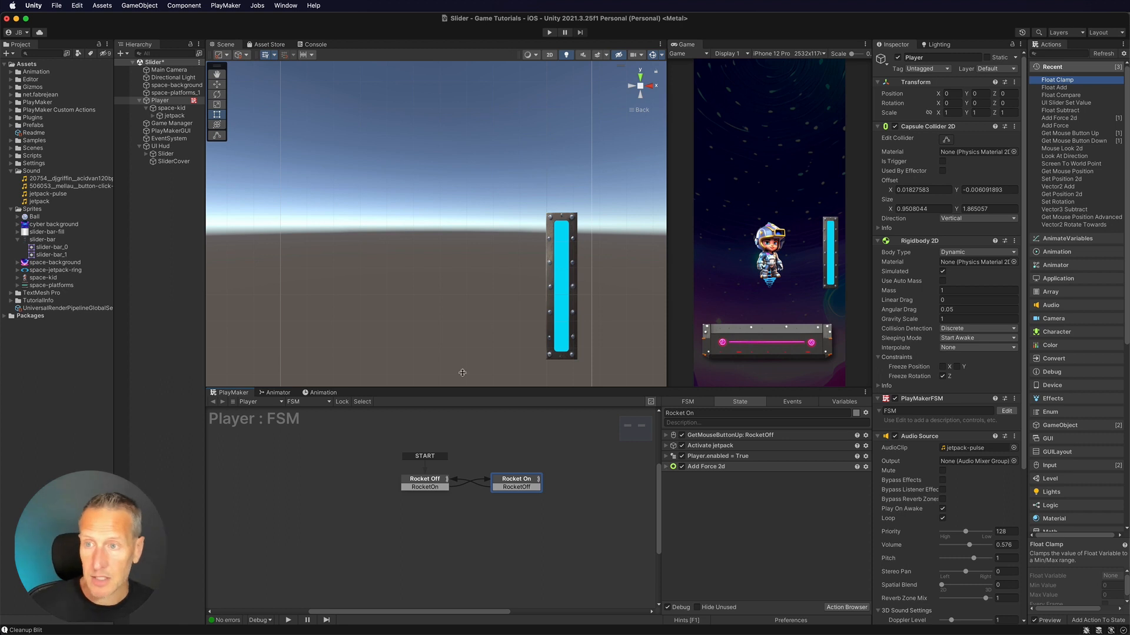
Under UI Hud, expand Slider, view Background and SliderCover, then select Slider.
left_click(161, 145)
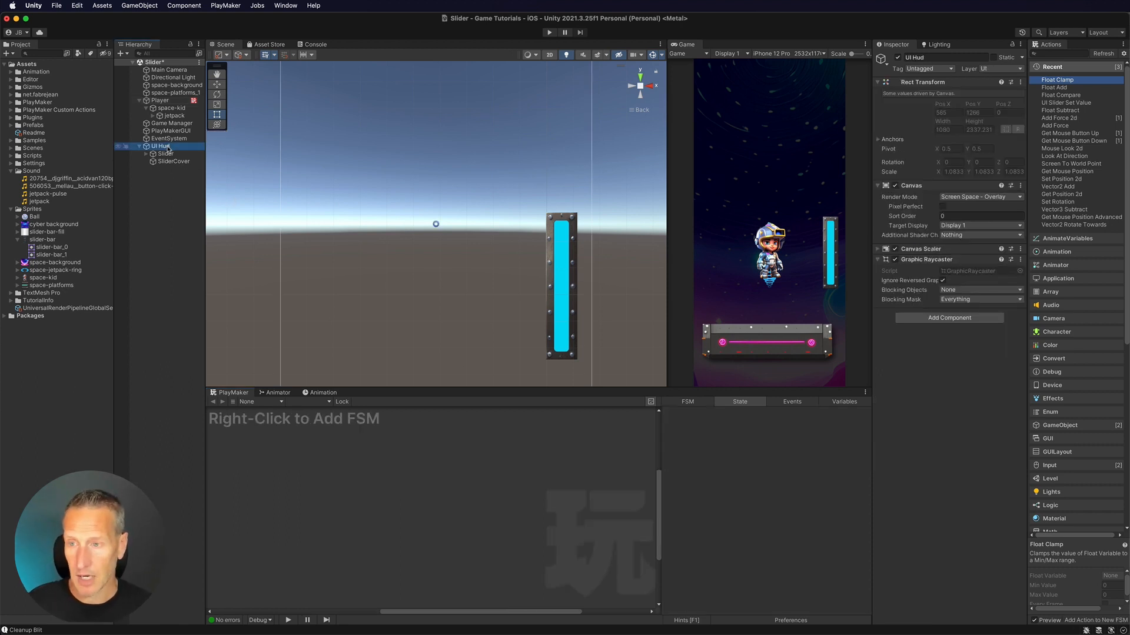
left_click(163, 153)
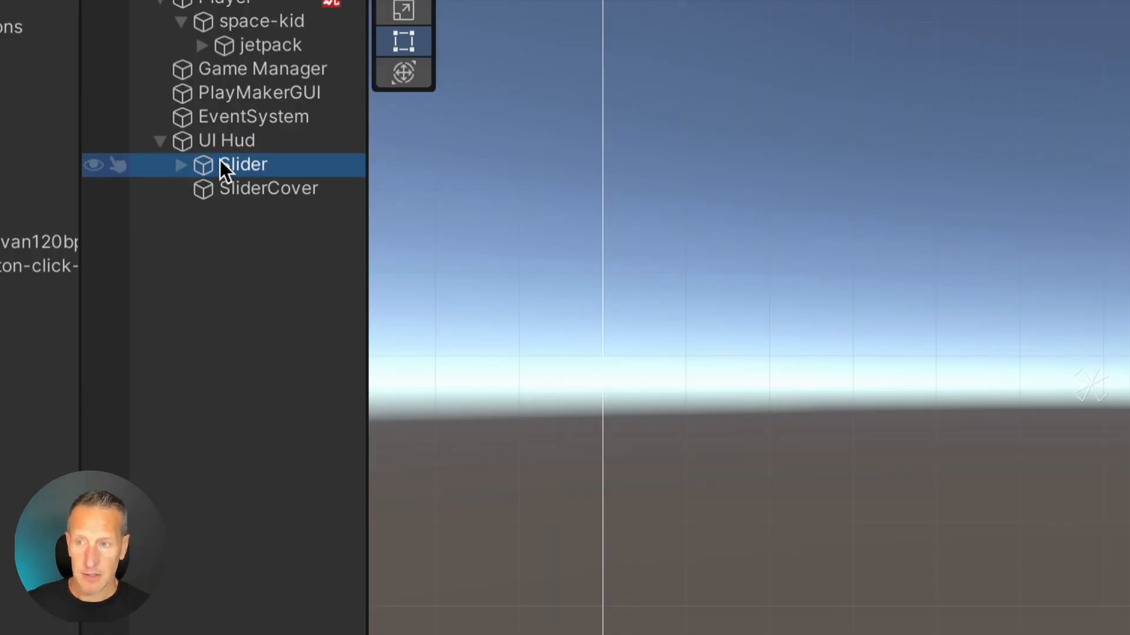
left_click(180, 164)
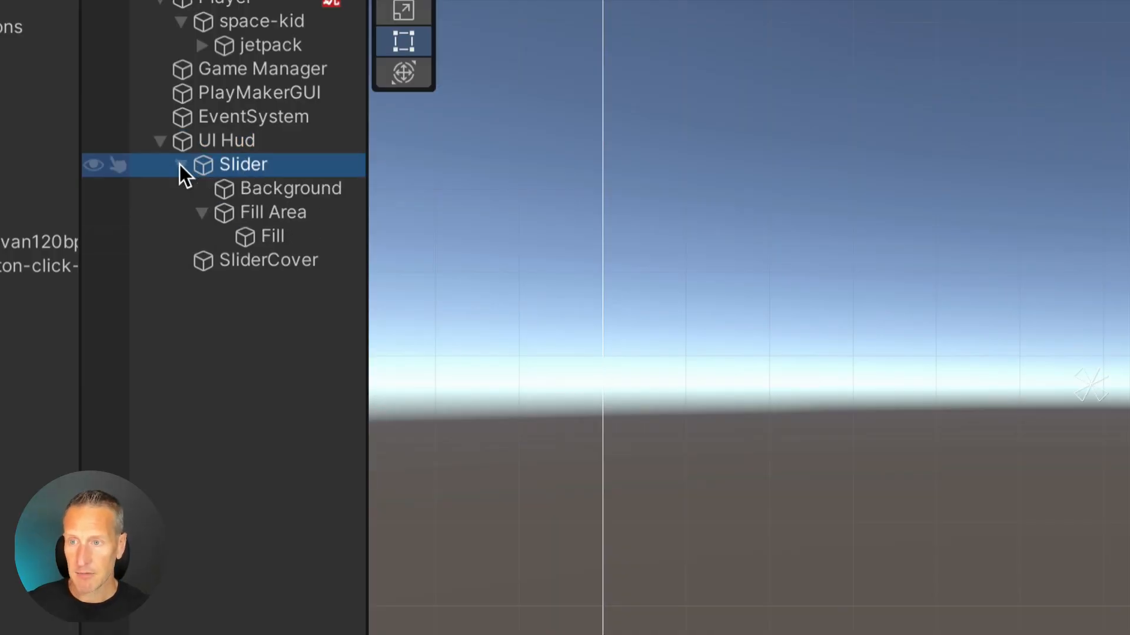
left_click(292, 189)
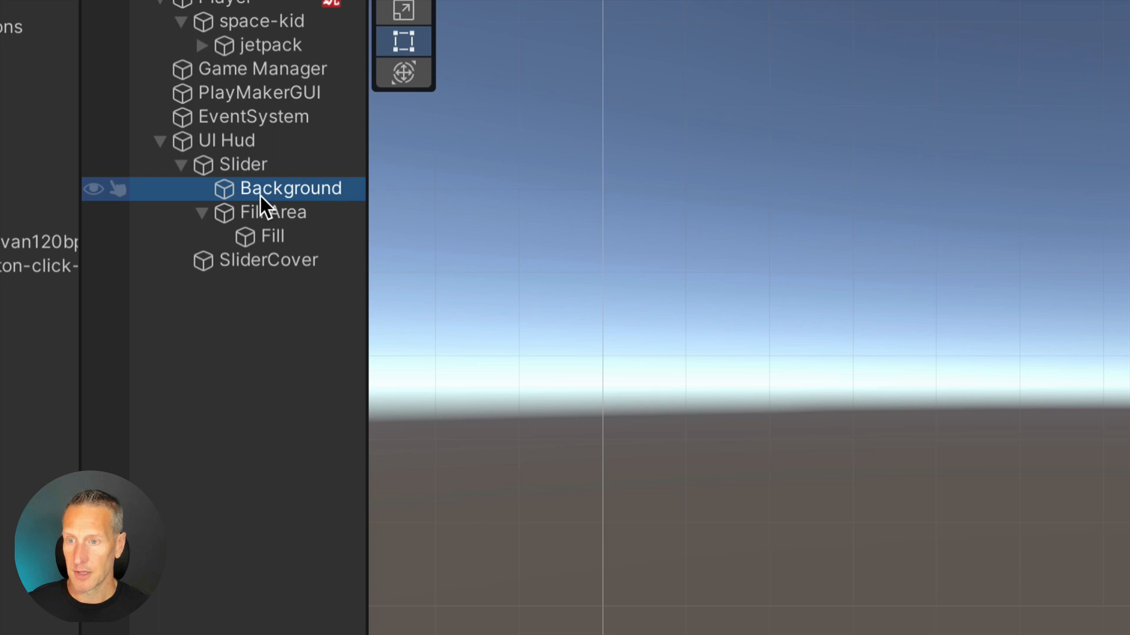
left_click(272, 235)
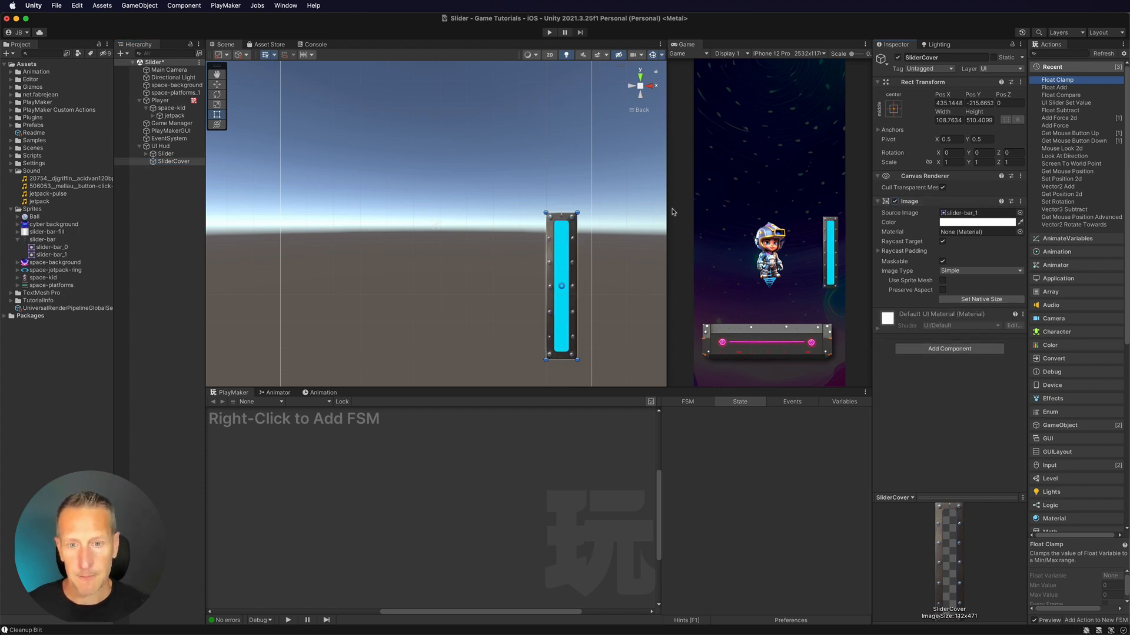
left_click(164, 154)
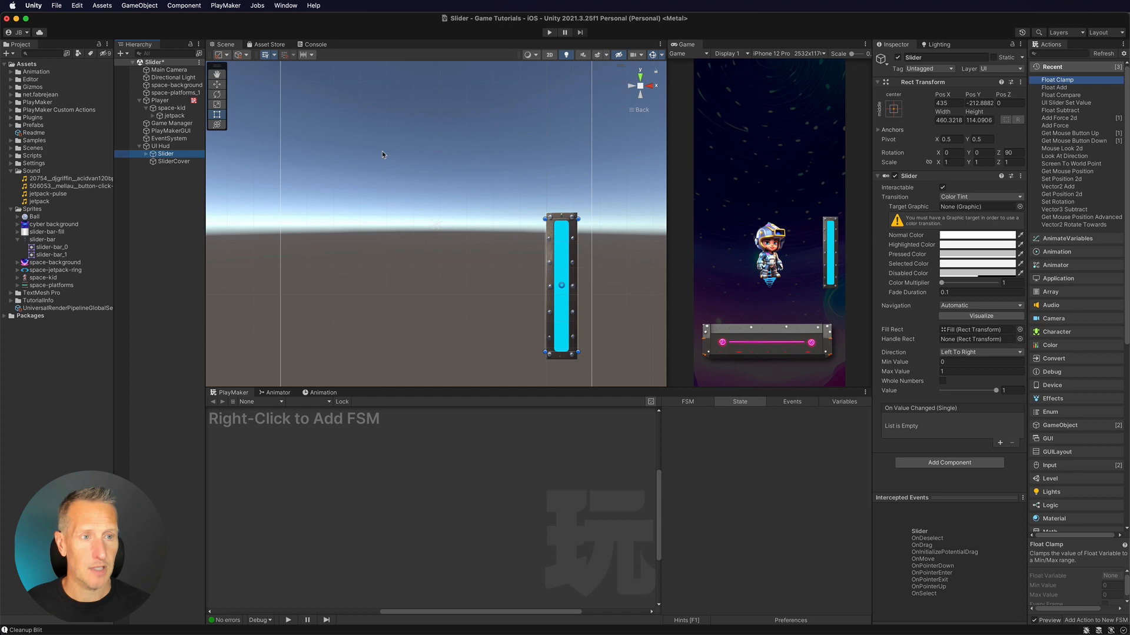
left_click(1012, 152)
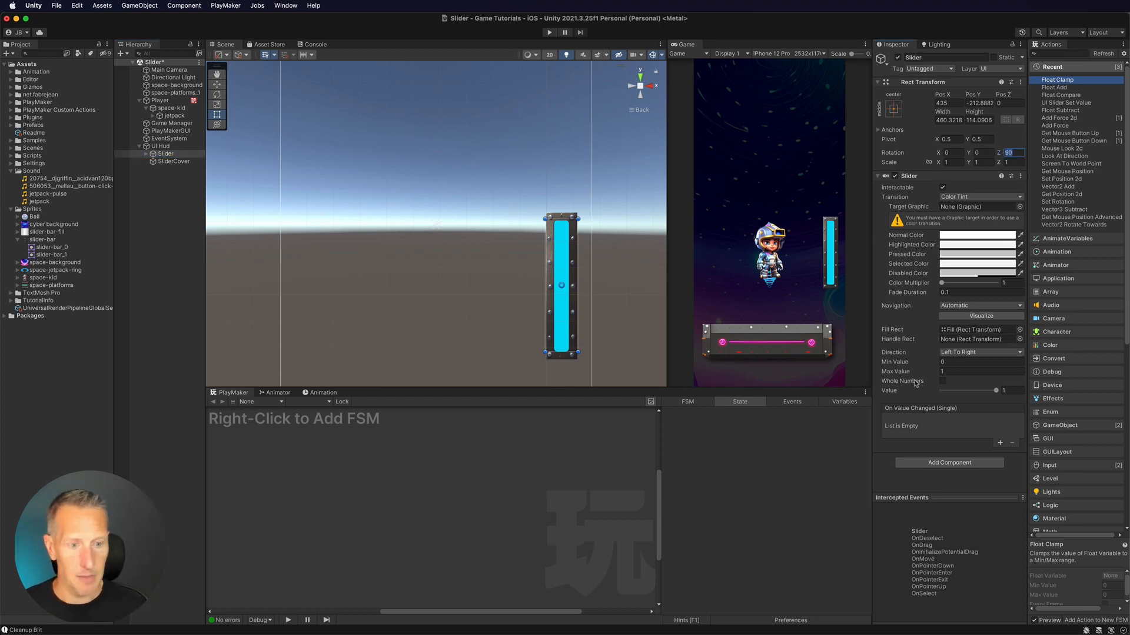
mouse_move(888, 391)
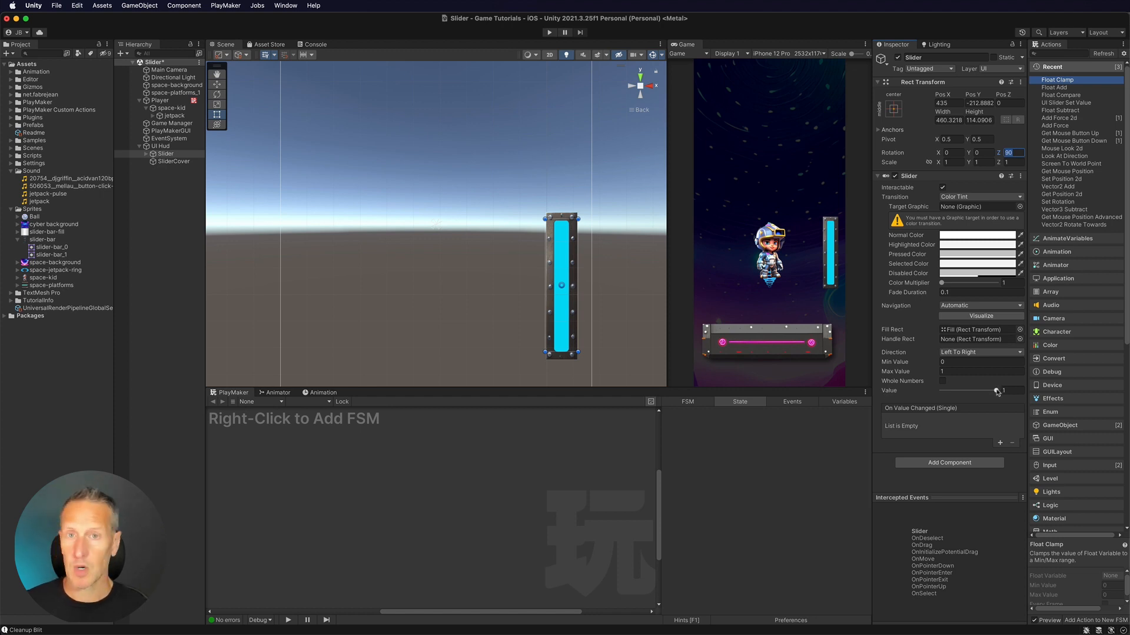
left_click_drag(976, 391, 992, 391)
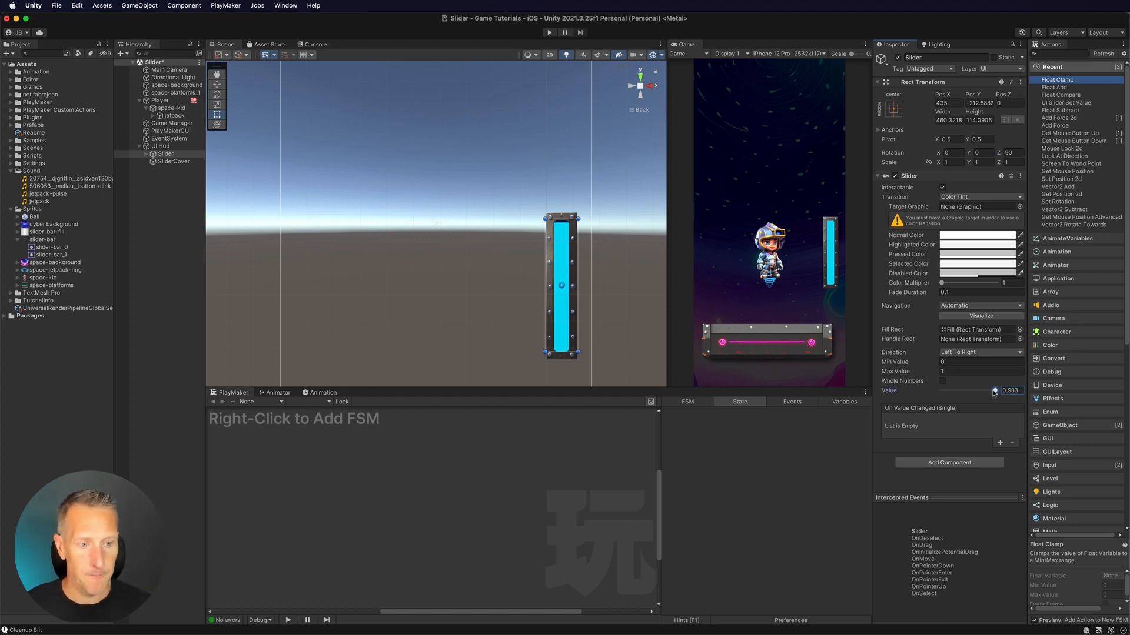
left_click_drag(994, 390, 941, 390)
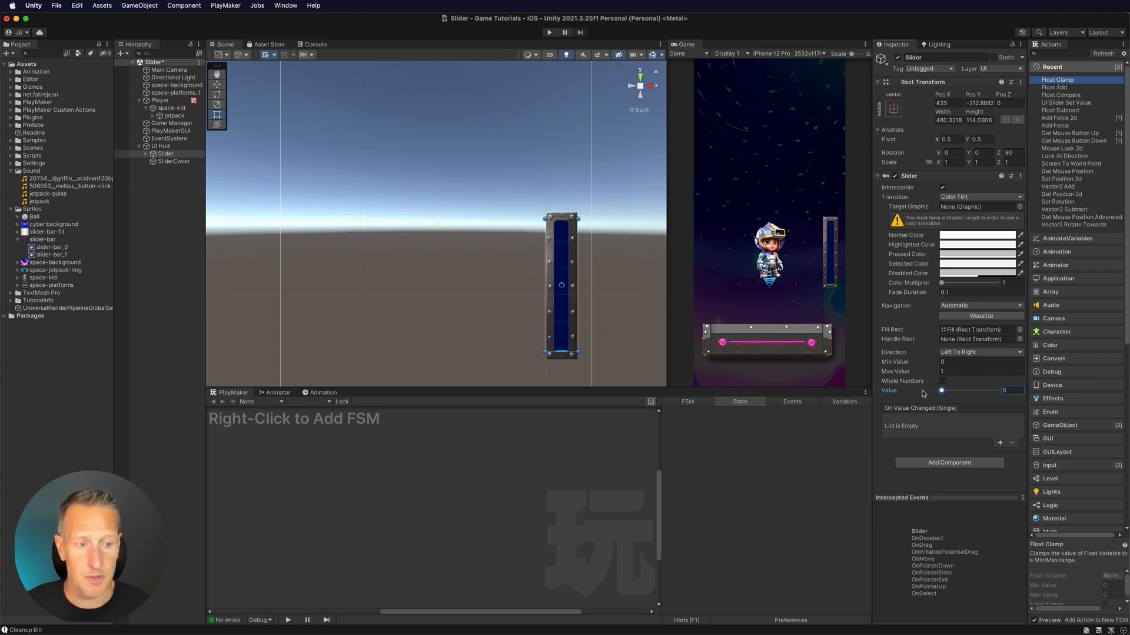
left_click_drag(940, 390, 998, 391)
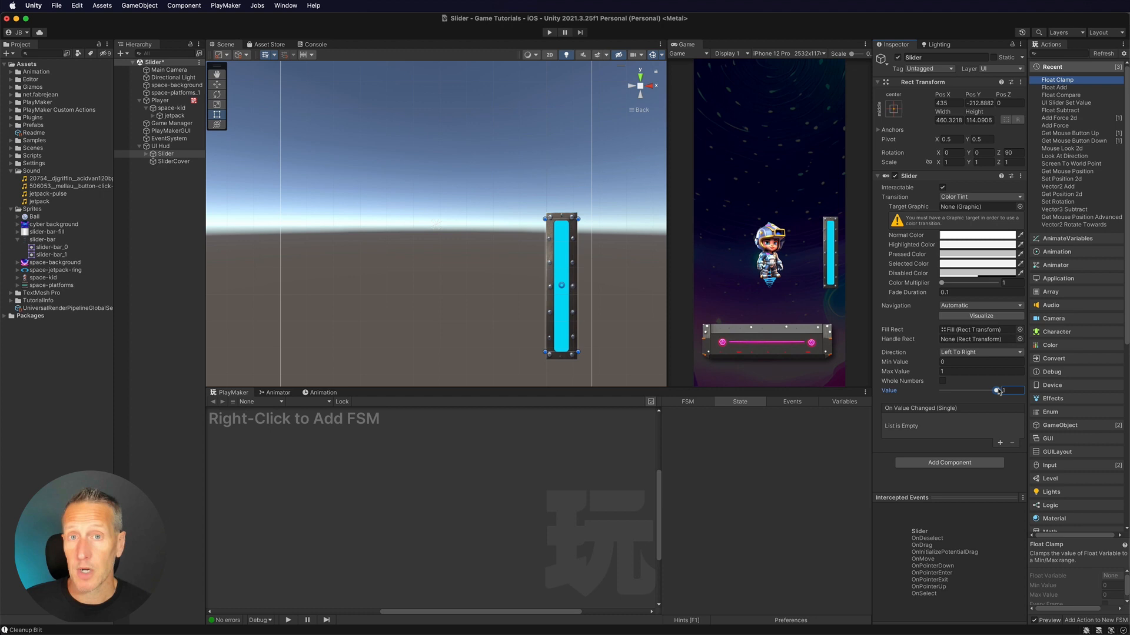
left_click_drag(996, 391, 973, 391)
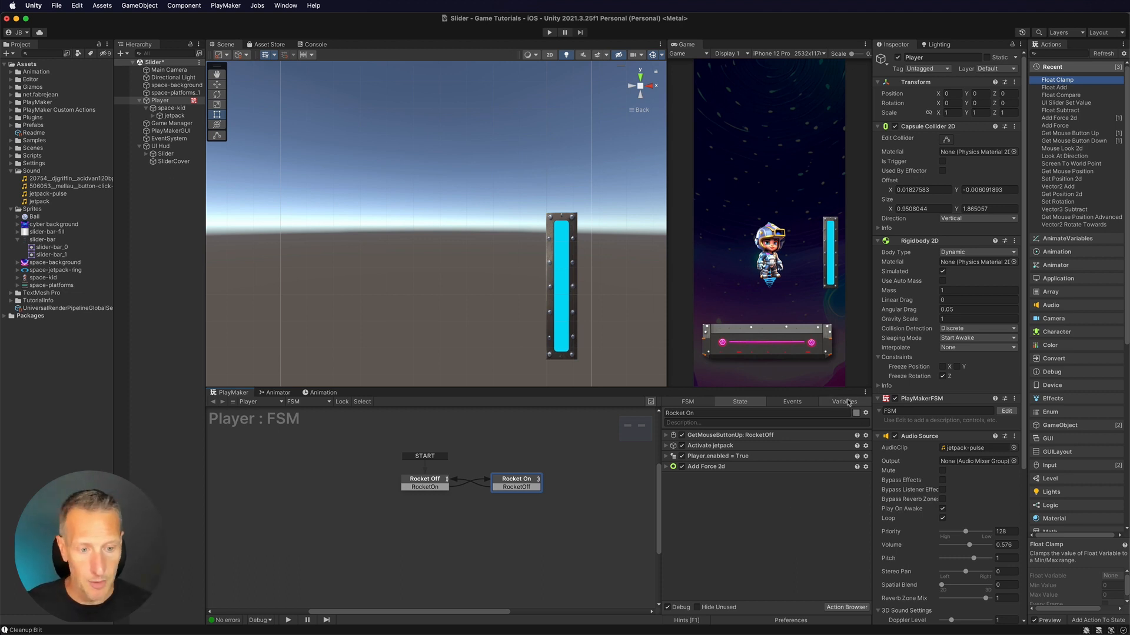
Add a Float variable named RocketFuel with value 1 in the Variables tab.
left_click(843, 401)
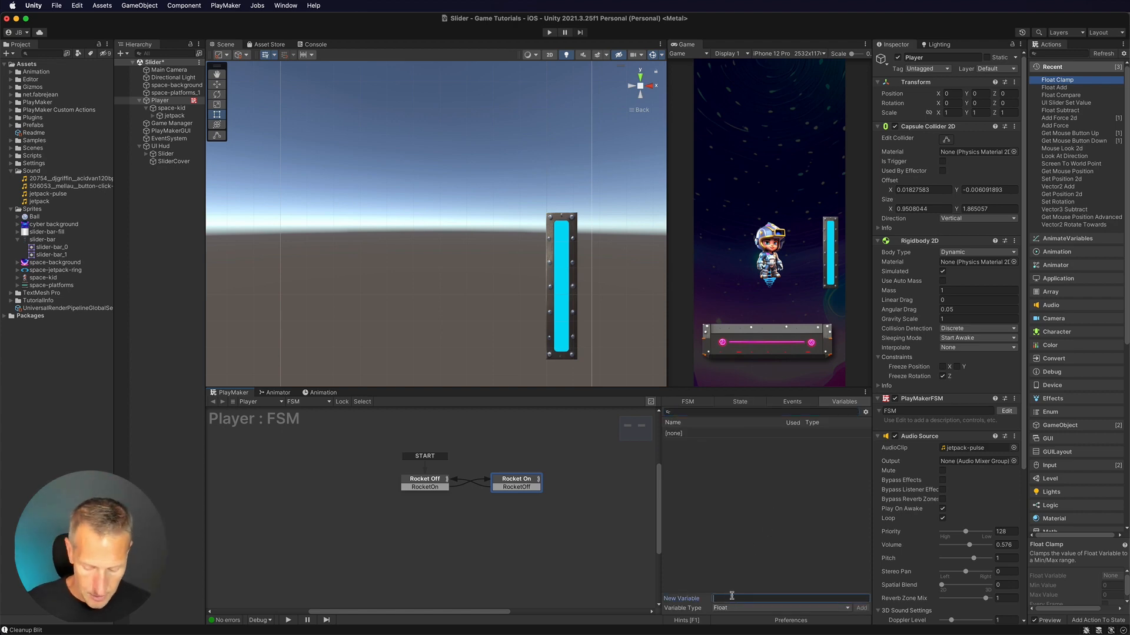
type("RocketFuel")
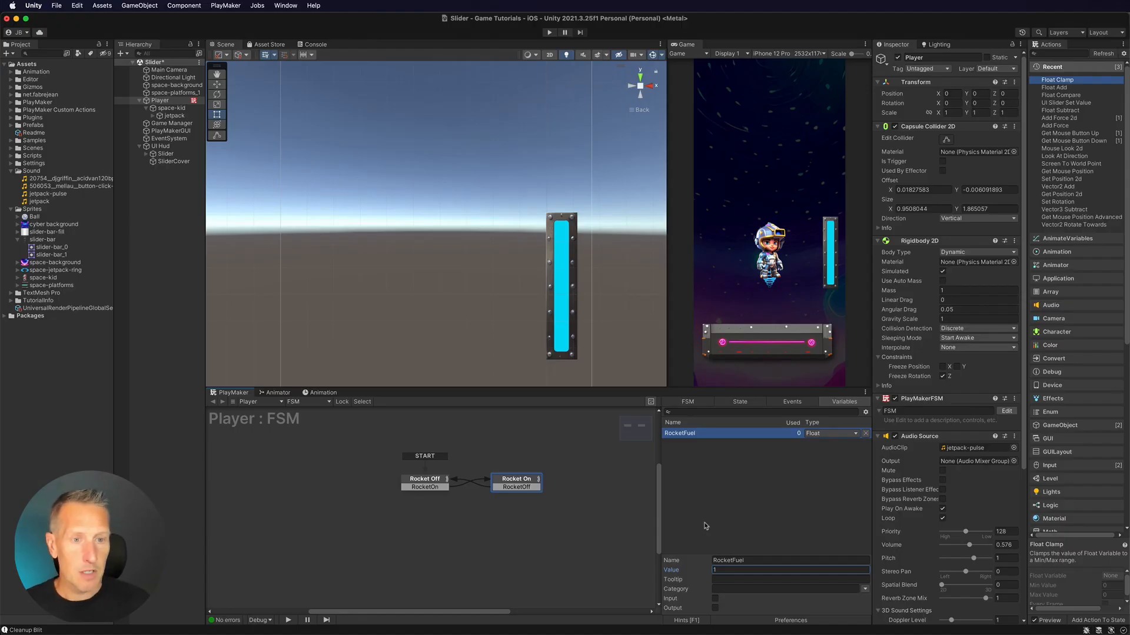
left_click(739, 402)
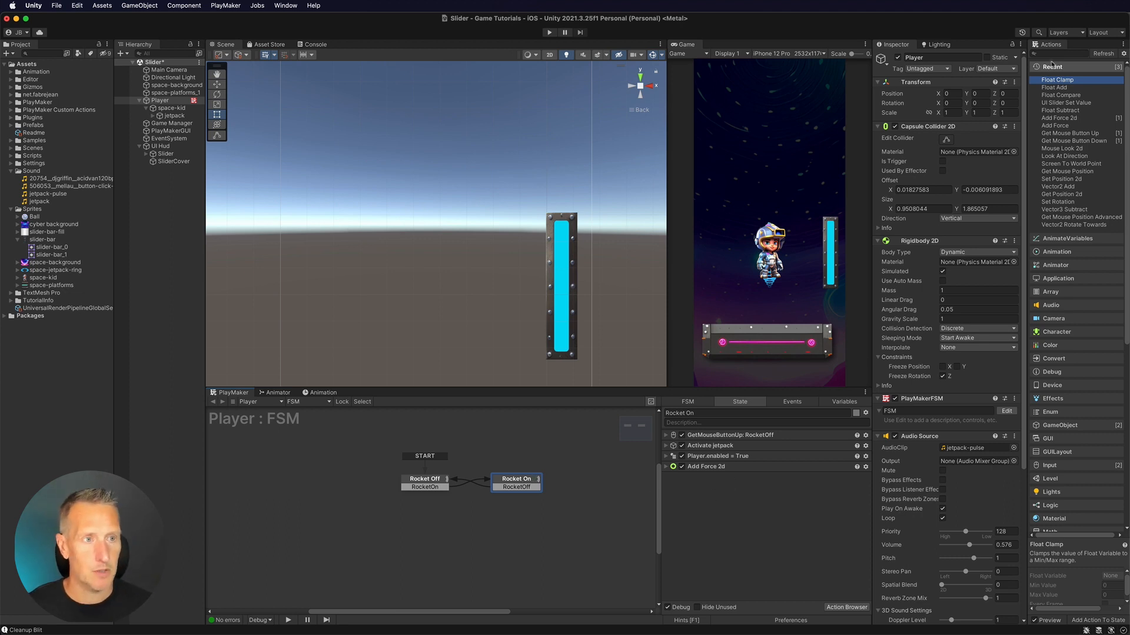
left_click(1059, 53)
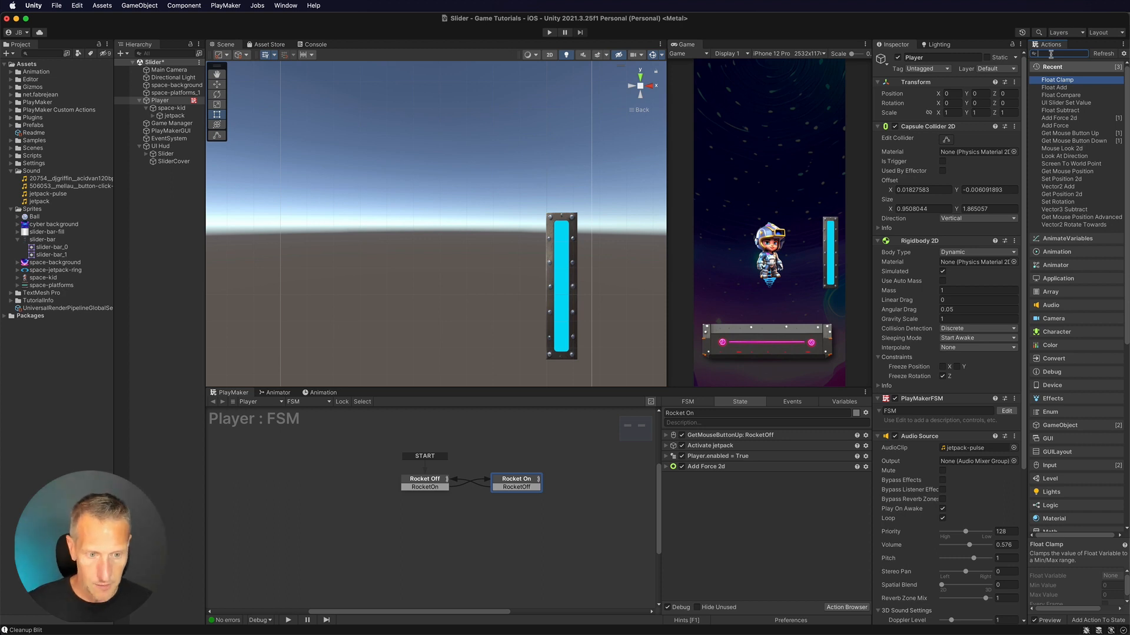
Add a Float Subtract action to Rocket On taking 0.01 from RocketFuel.
left_click(844, 401)
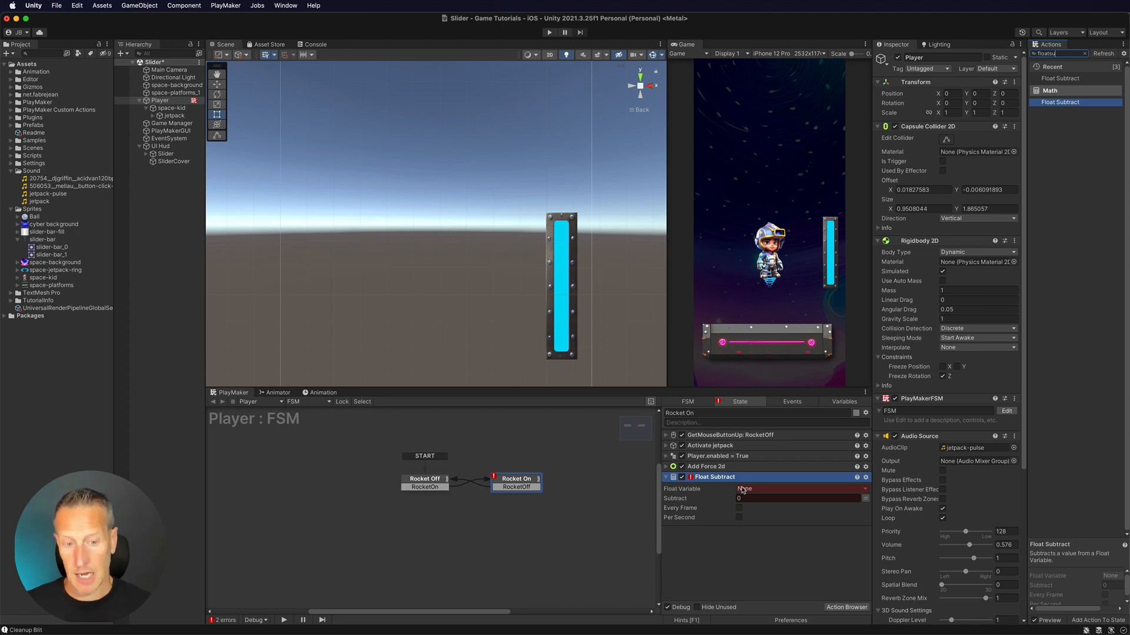
left_click(799, 489)
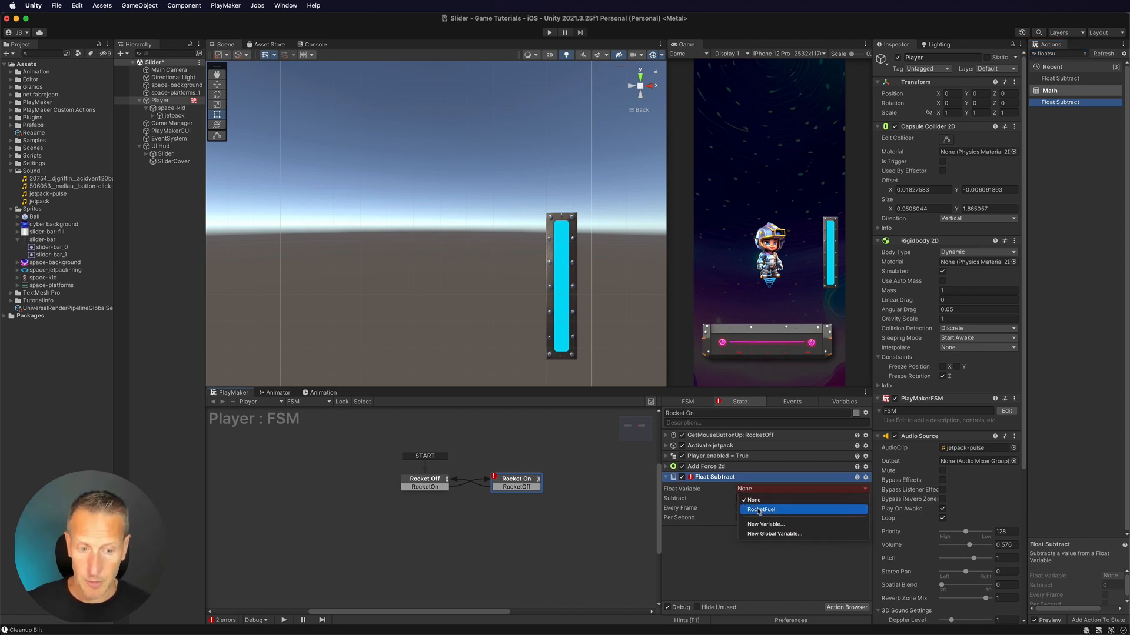
left_click(761, 510)
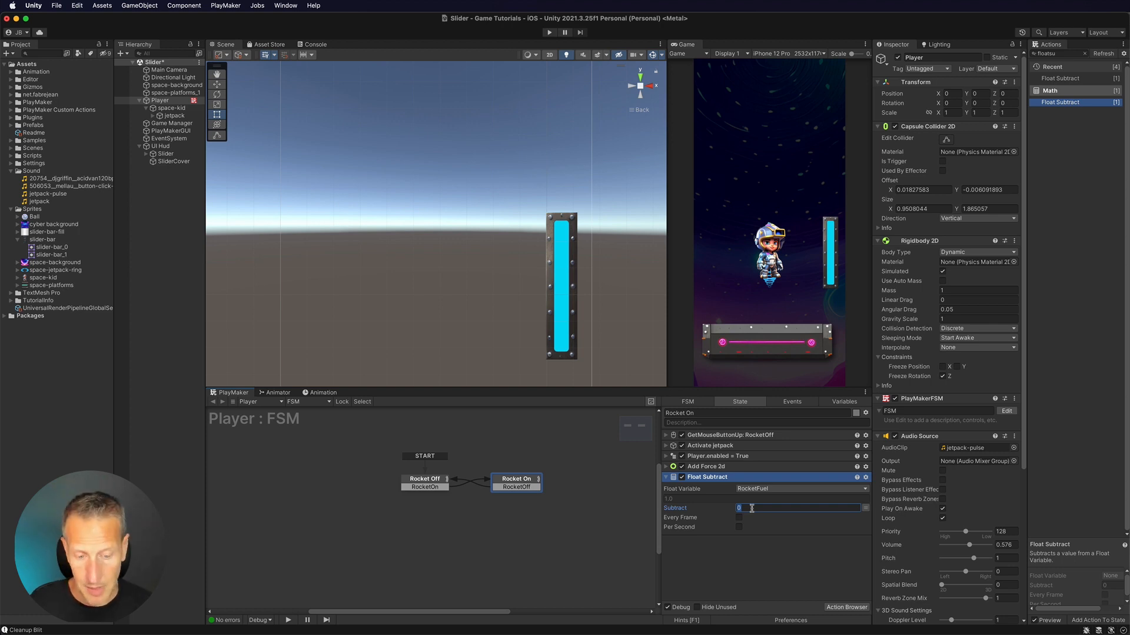
type(".")
left_click(1060, 53)
type("slider")
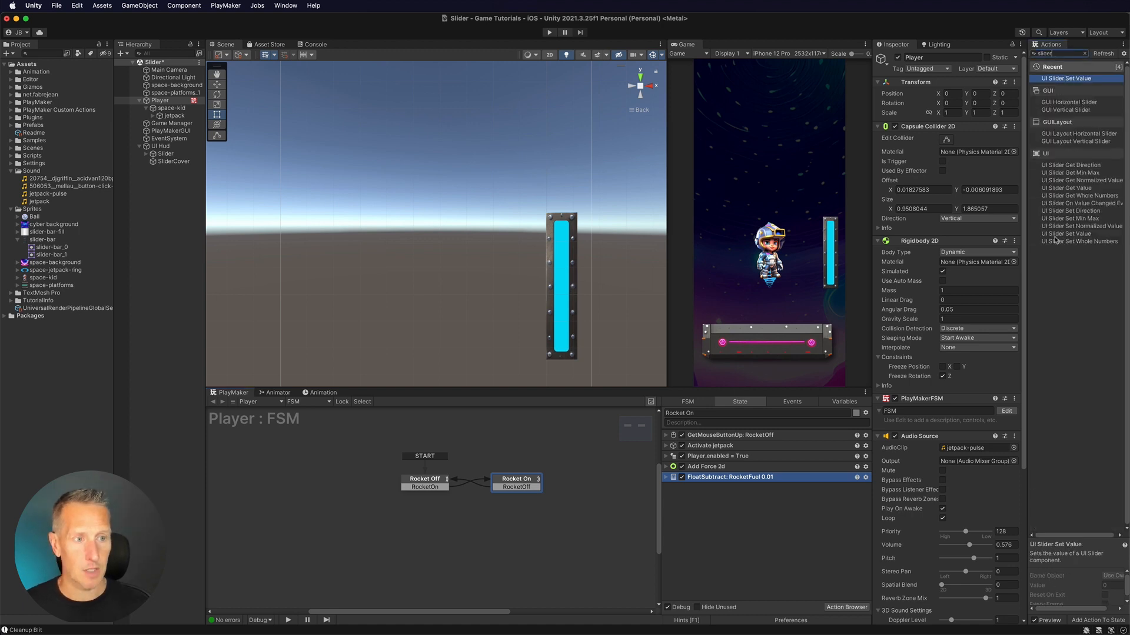
Add UI Slider Set Value to Rocket On with Value bound to RocketFuel.
left_click(1069, 234)
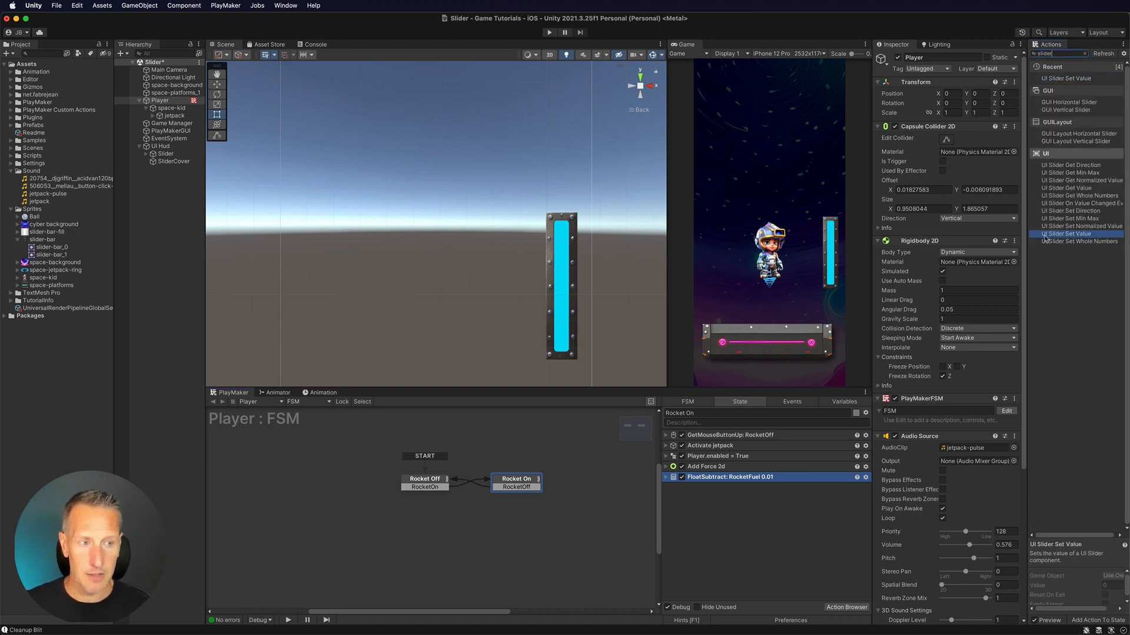
left_click(1068, 234)
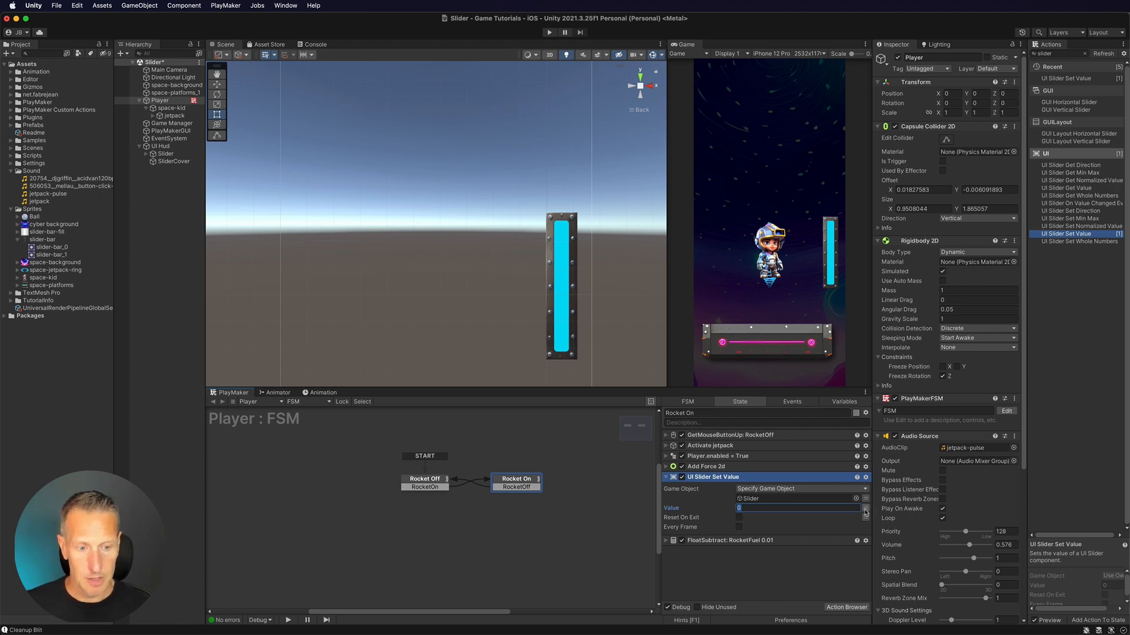
left_click(798, 508)
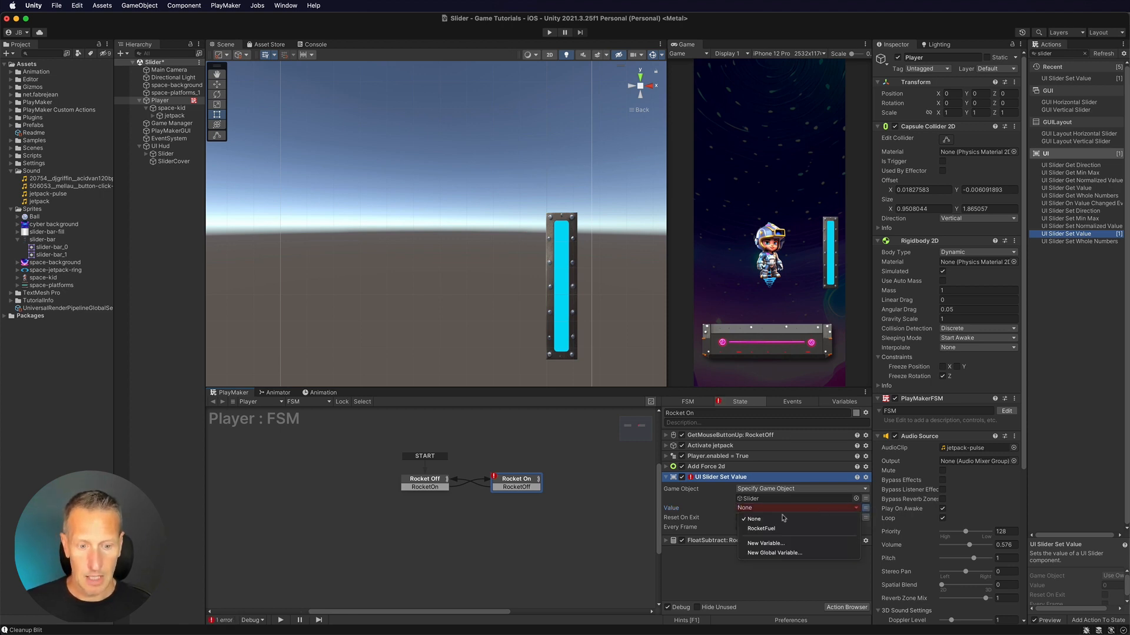
left_click(761, 528)
type("float com")
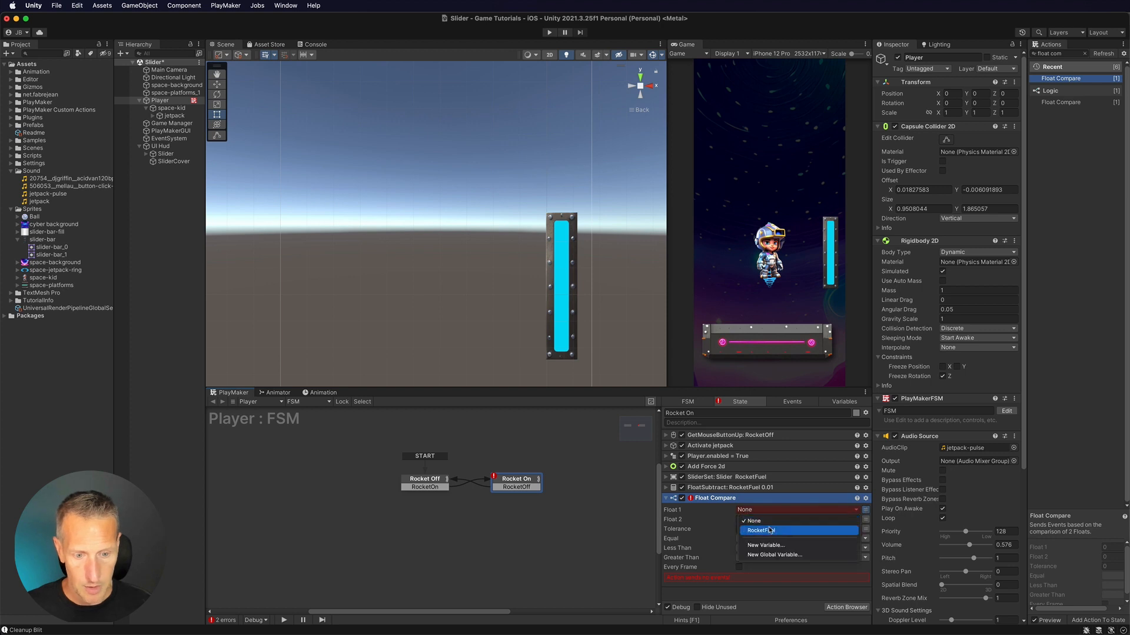
Configure Float Compare to check RocketFuel against 0 and send RocketOff.
left_click(761, 530)
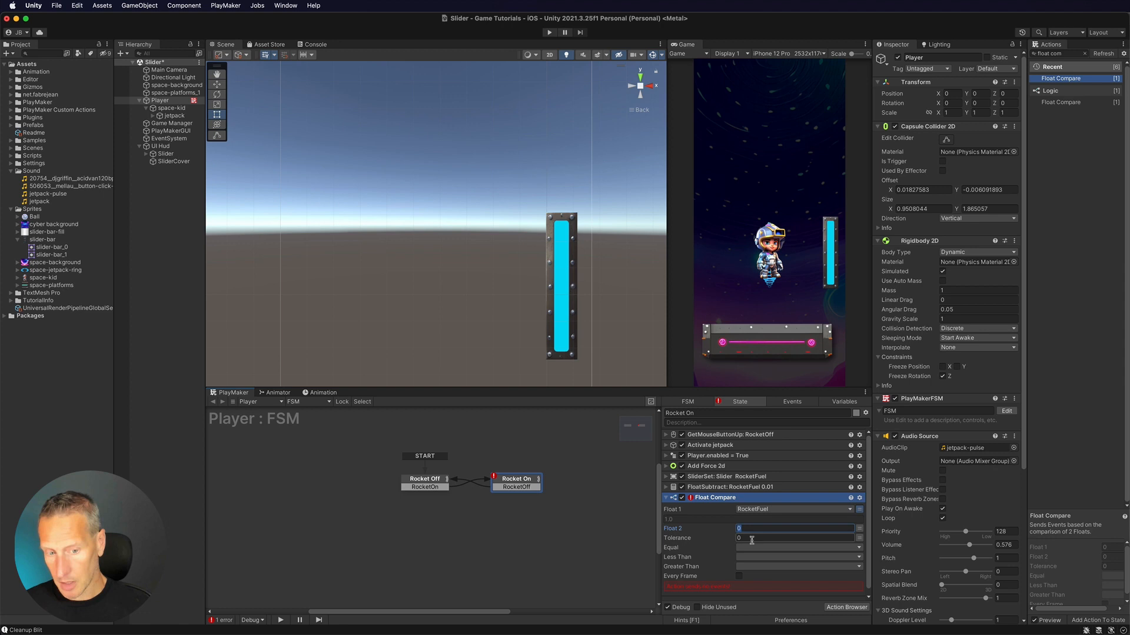
left_click(857, 528)
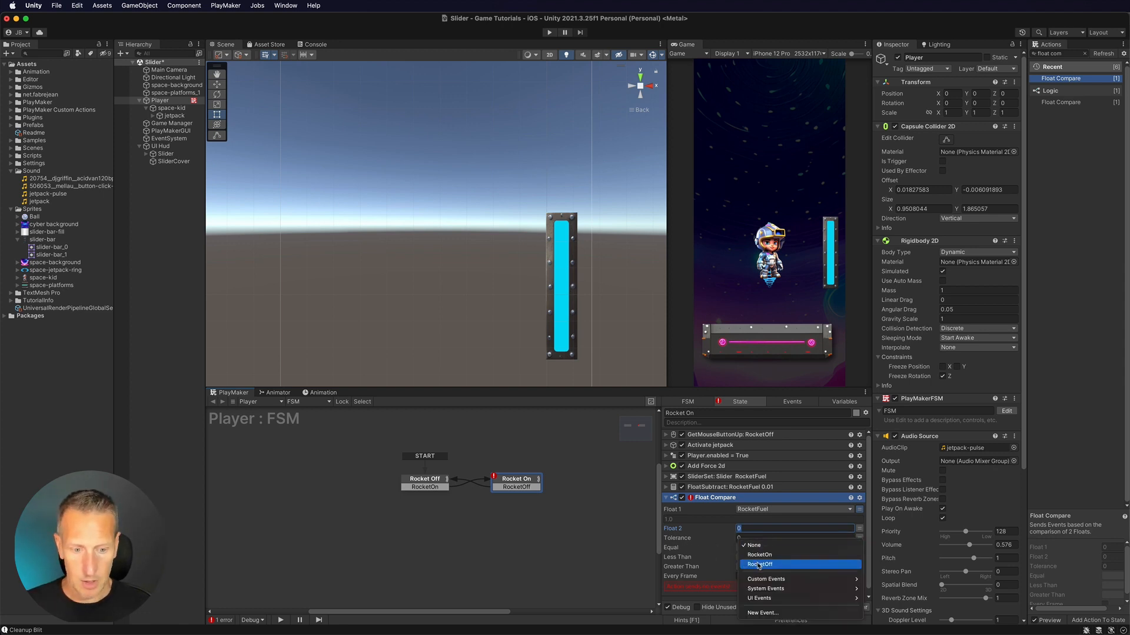
left_click(760, 564)
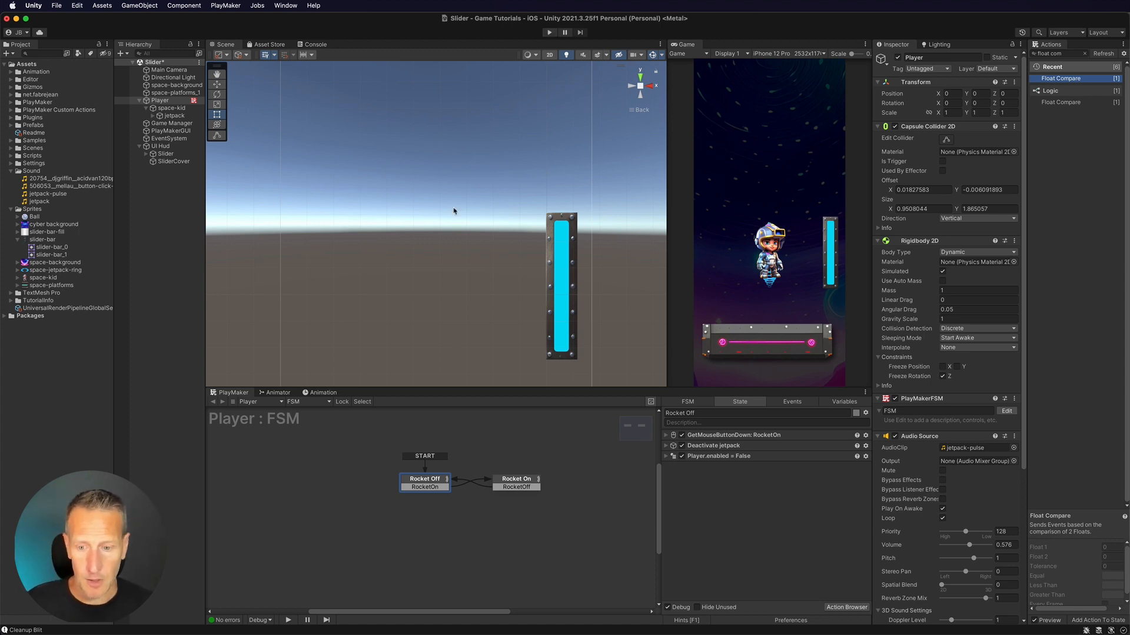
Copy the Slider Set action from Rocket On and paste it into Rocket Off.
left_click(424, 479)
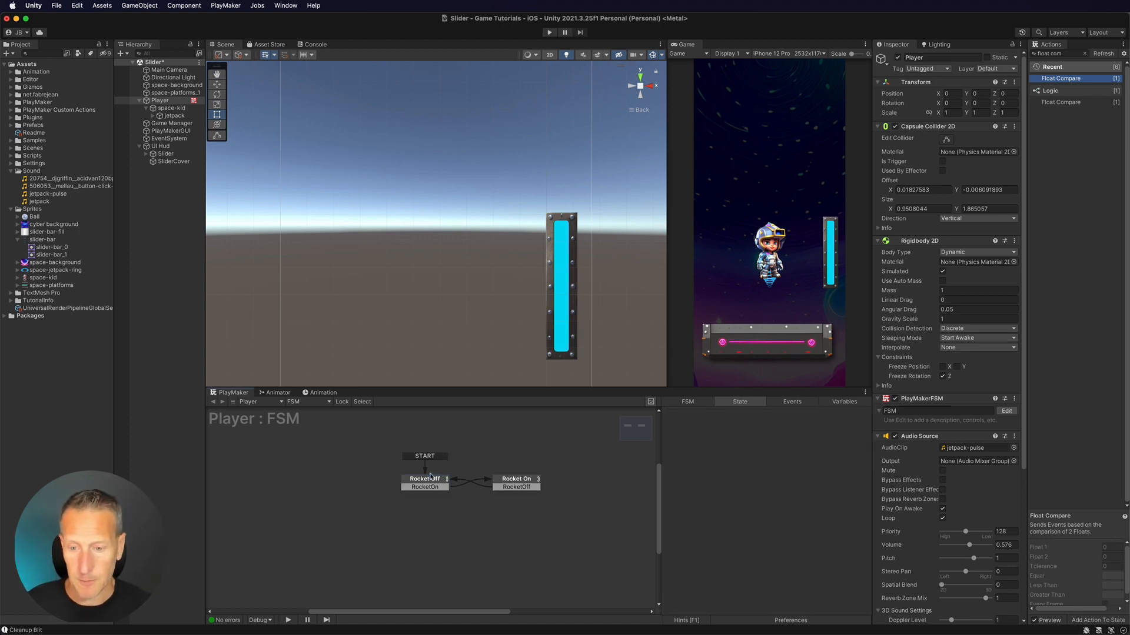
left_click(516, 479)
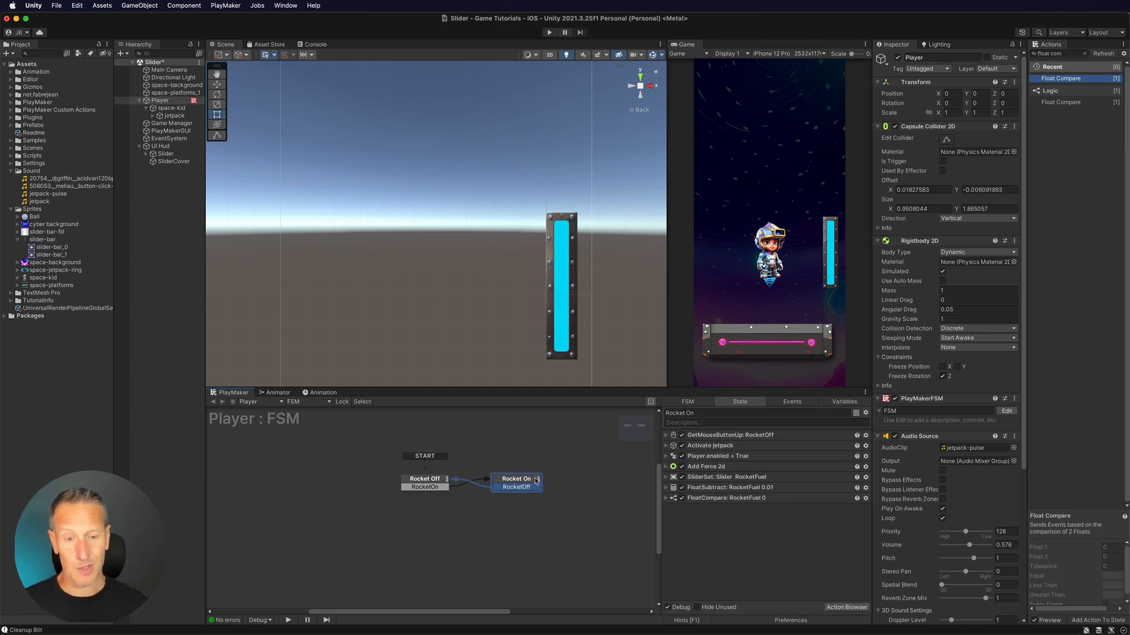
left_click(728, 476)
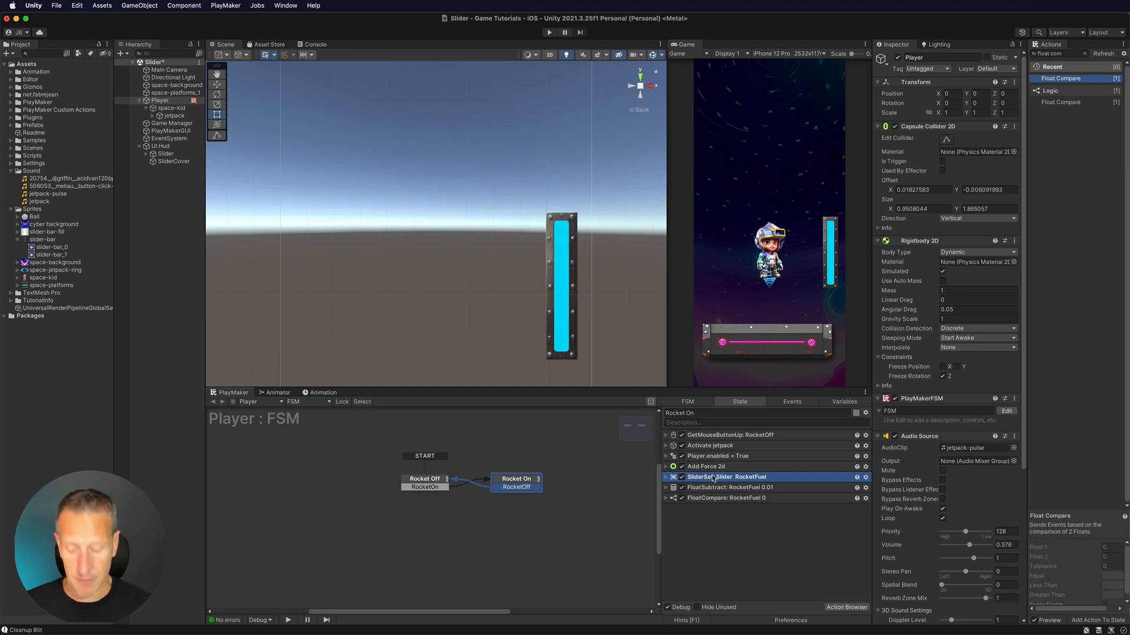
left_click(424, 478)
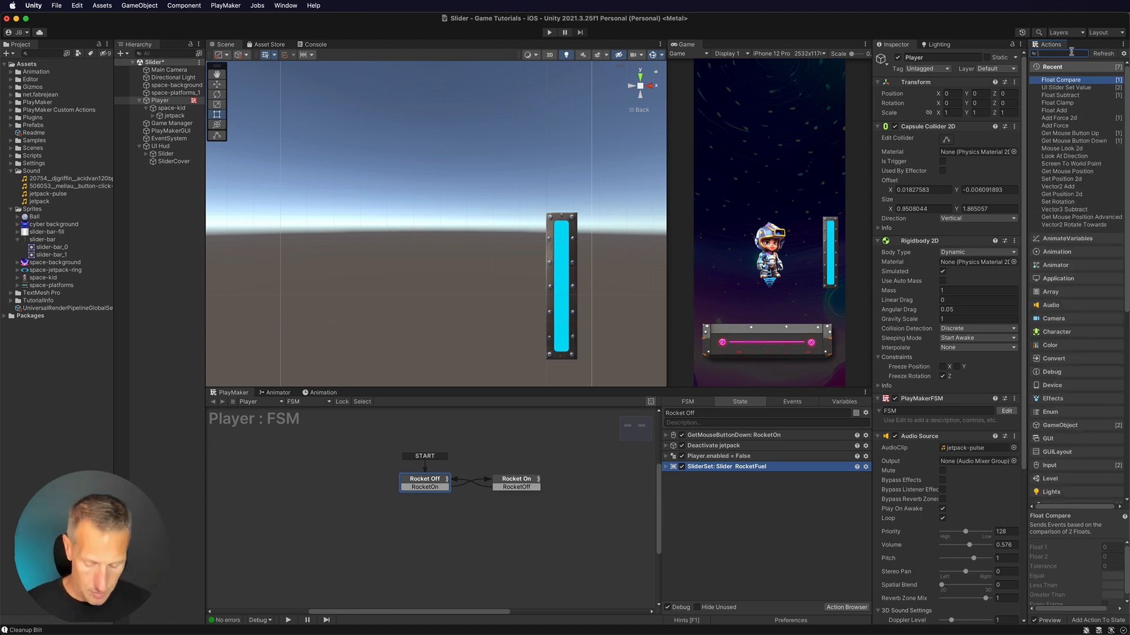
Add Float Add to Rocket Off, adding 0.001 to RocketFuel every frame.
type("float add")
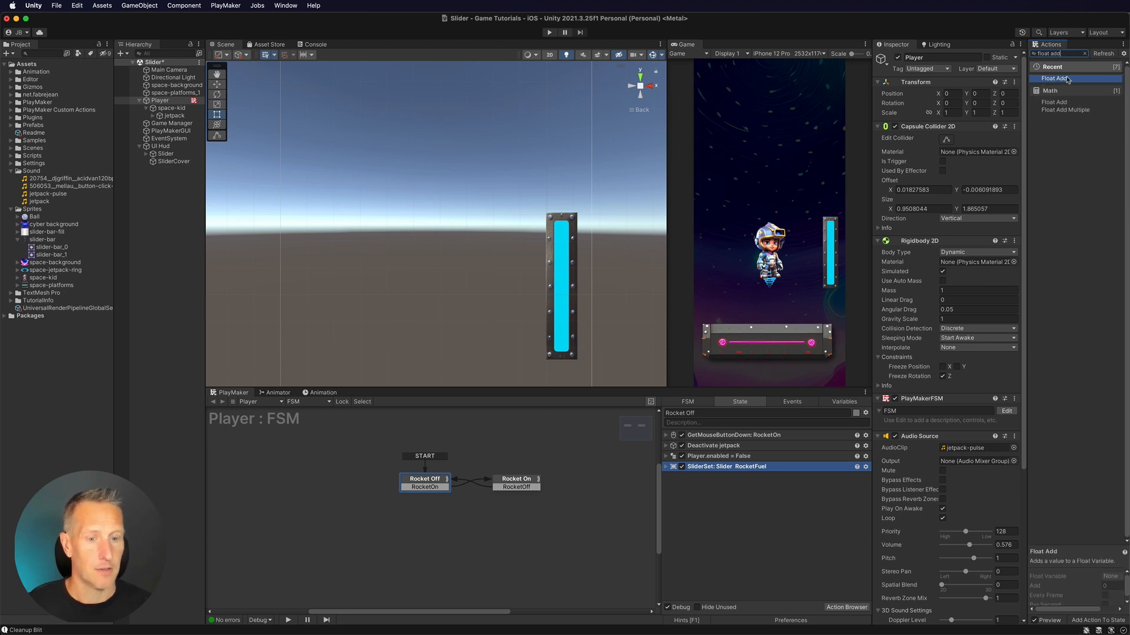
left_click(1055, 78)
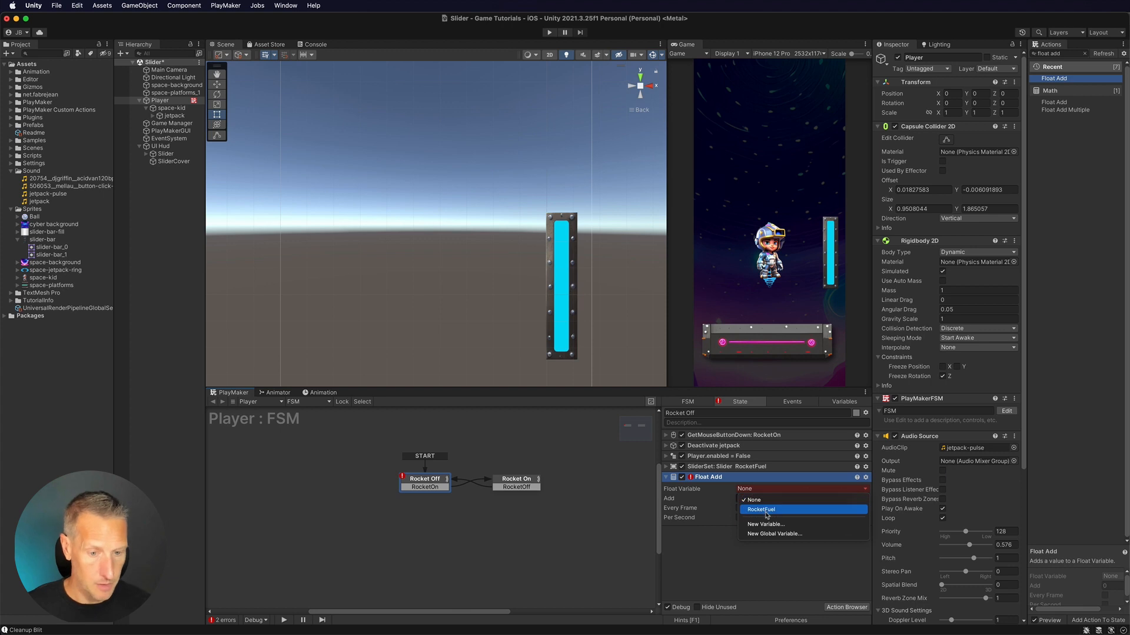
left_click(761, 509)
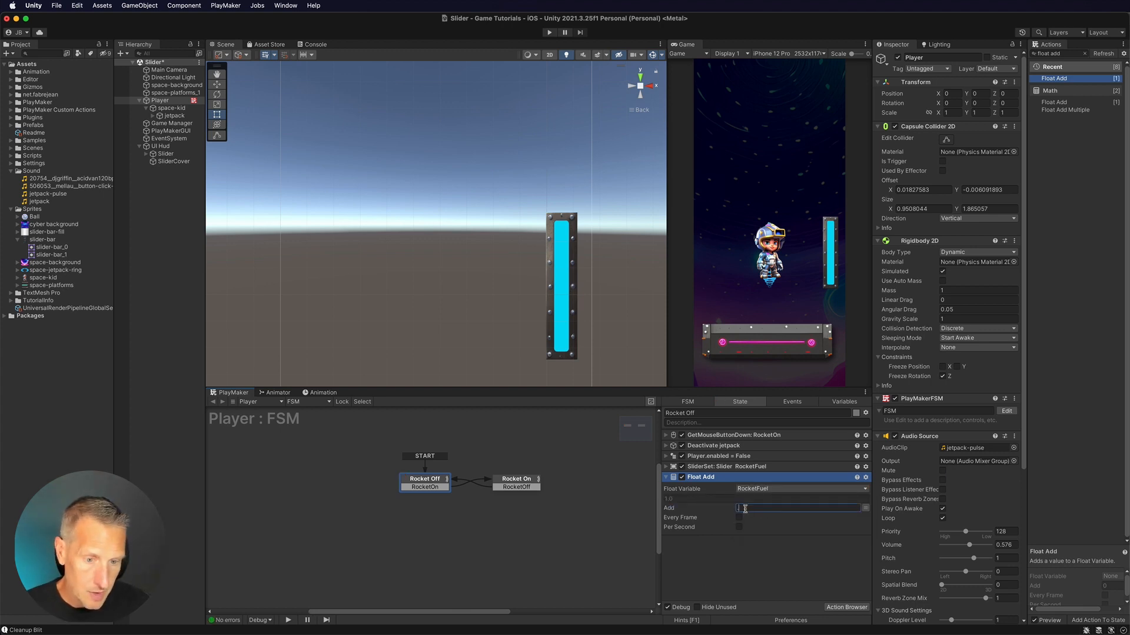
type(".001")
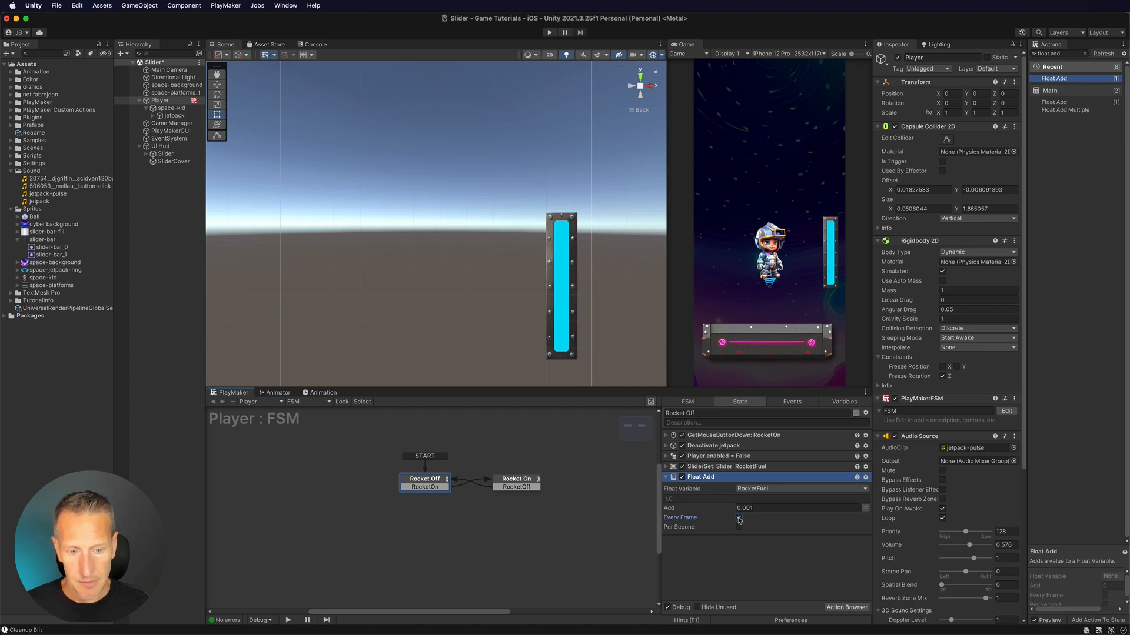
left_click(739, 517)
type("cl")
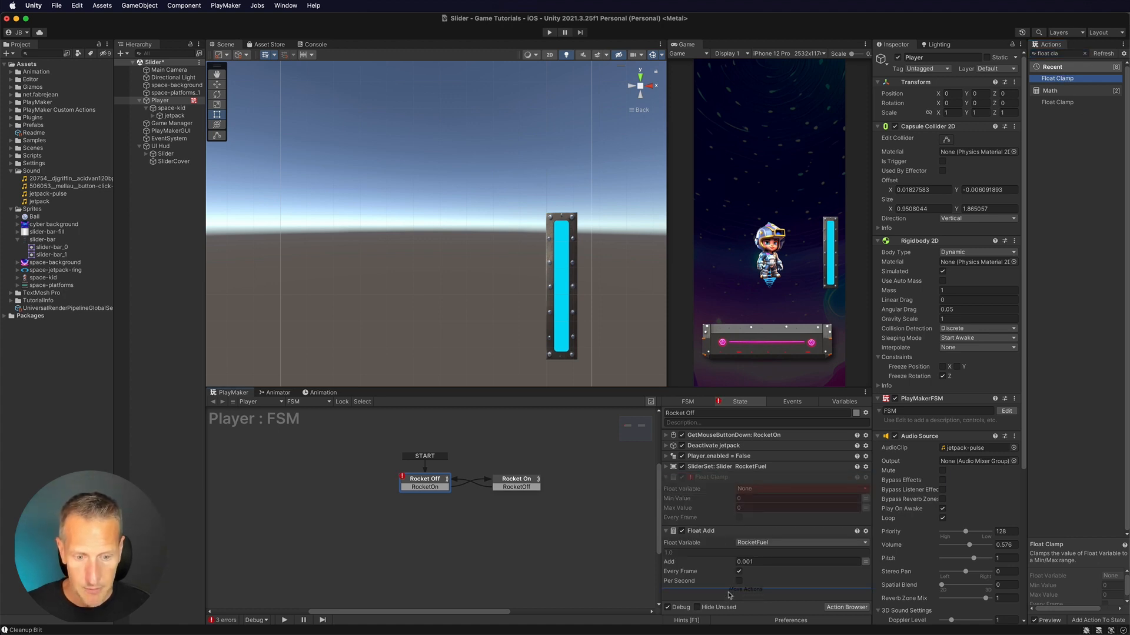
Set Float Clamp on RocketFuel with Max 1, then start Play mode.
left_click(799, 552)
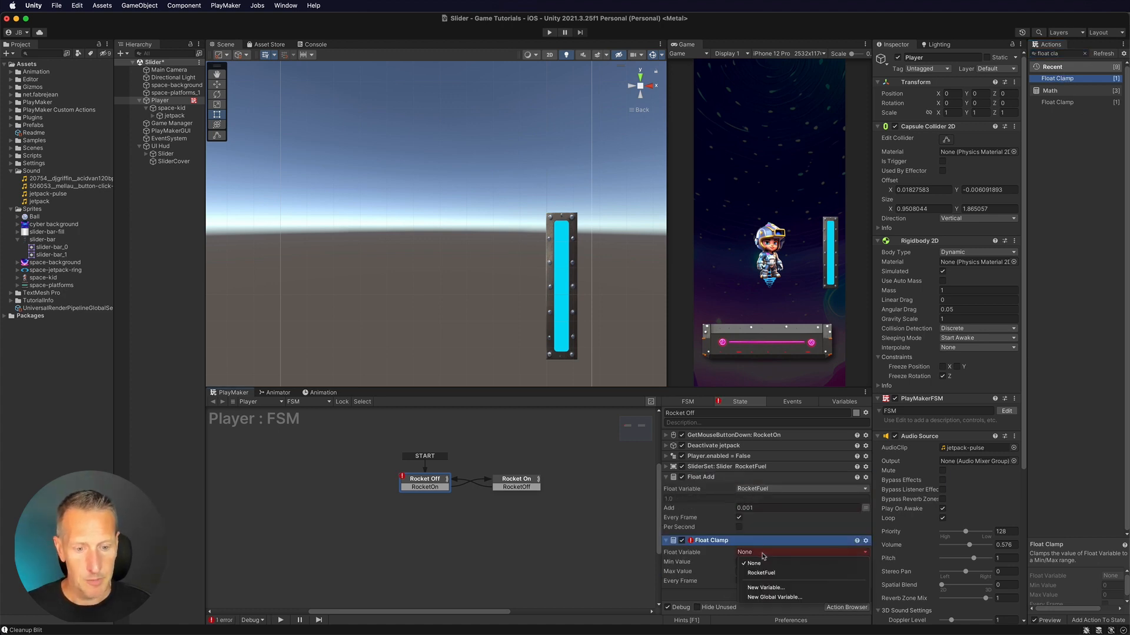
left_click(760, 573)
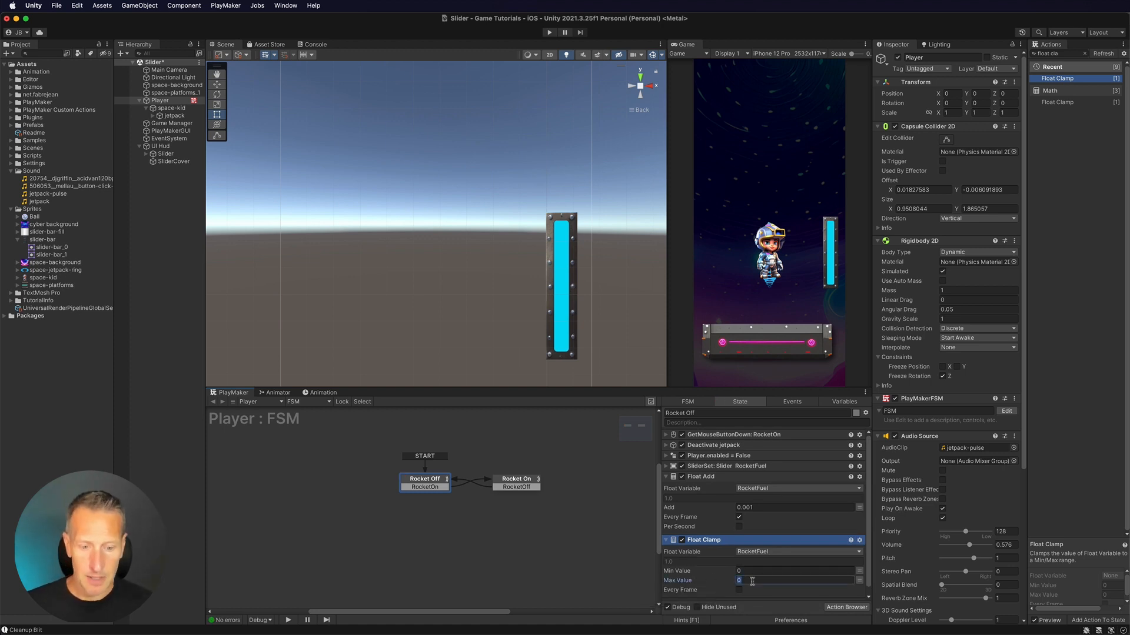
type("1")
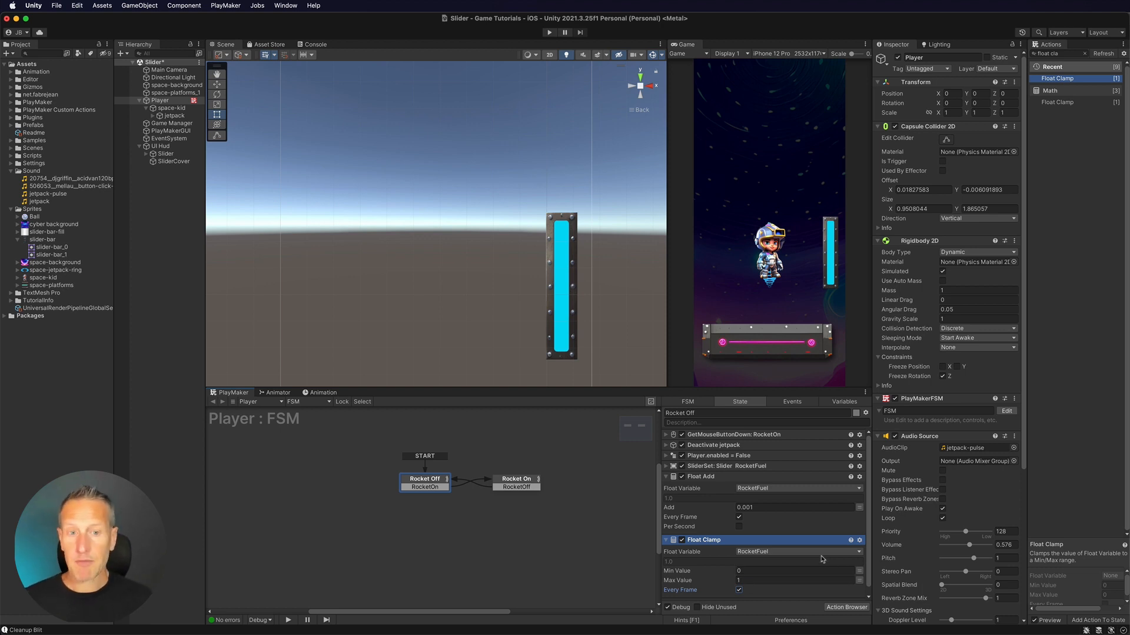
left_click(549, 32)
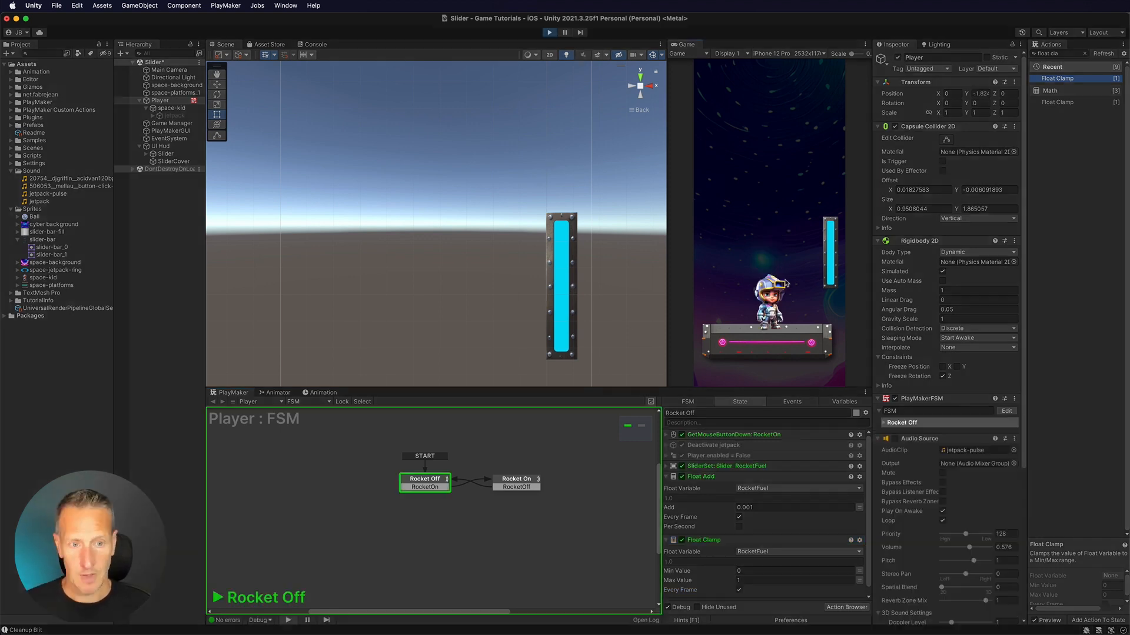